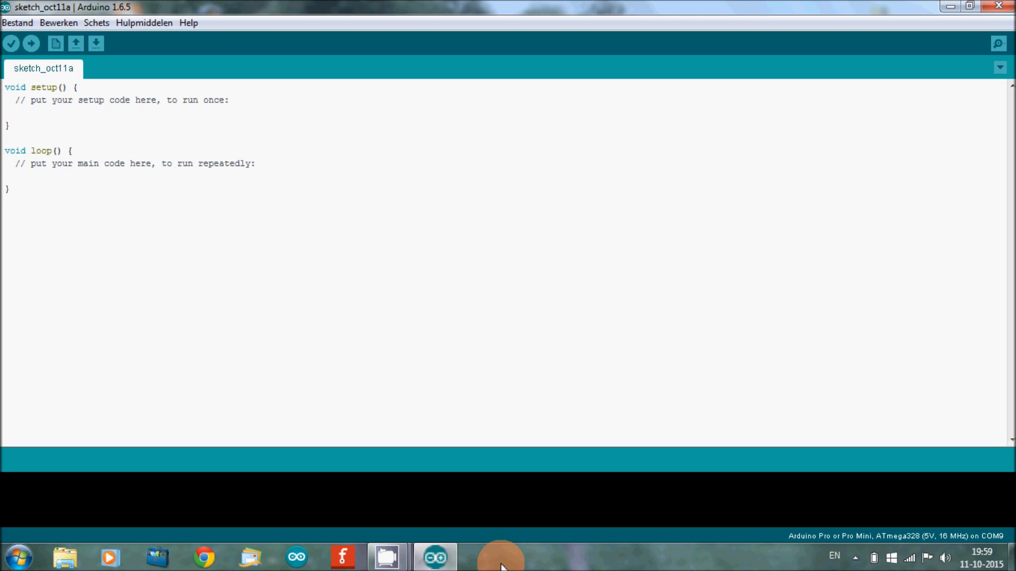
Step: Open the Decoder_17LED_4Function example from libraries > New-Dual-MULTIFunction-Decoder > NmraDcc
click(5, 86)
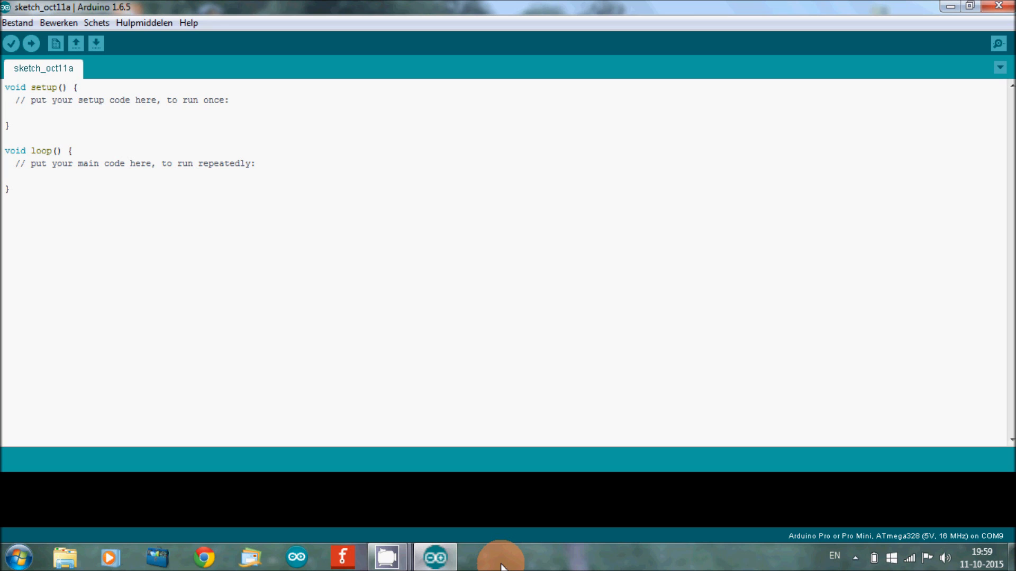
click(5, 86)
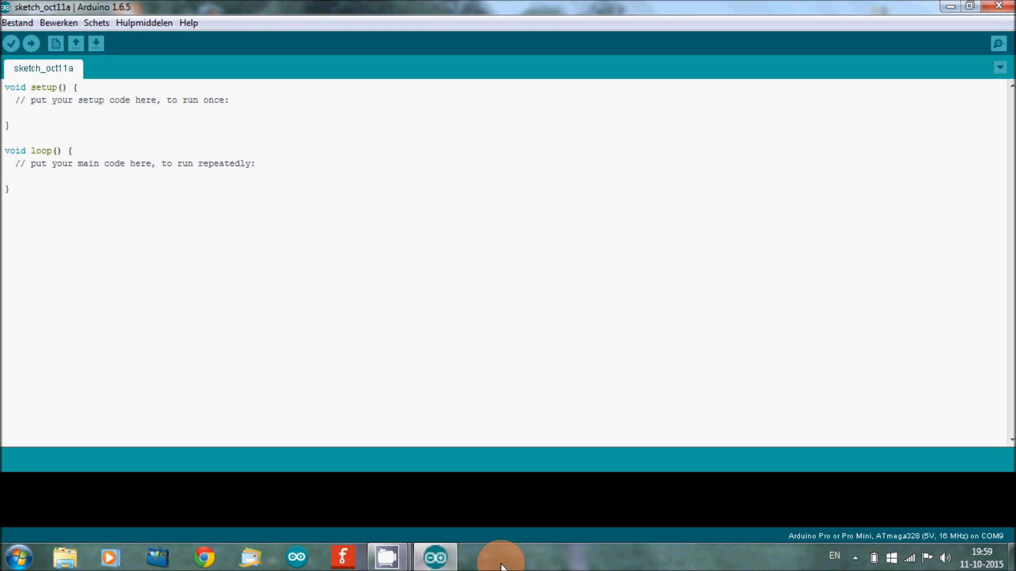
mouse_move(366, 220)
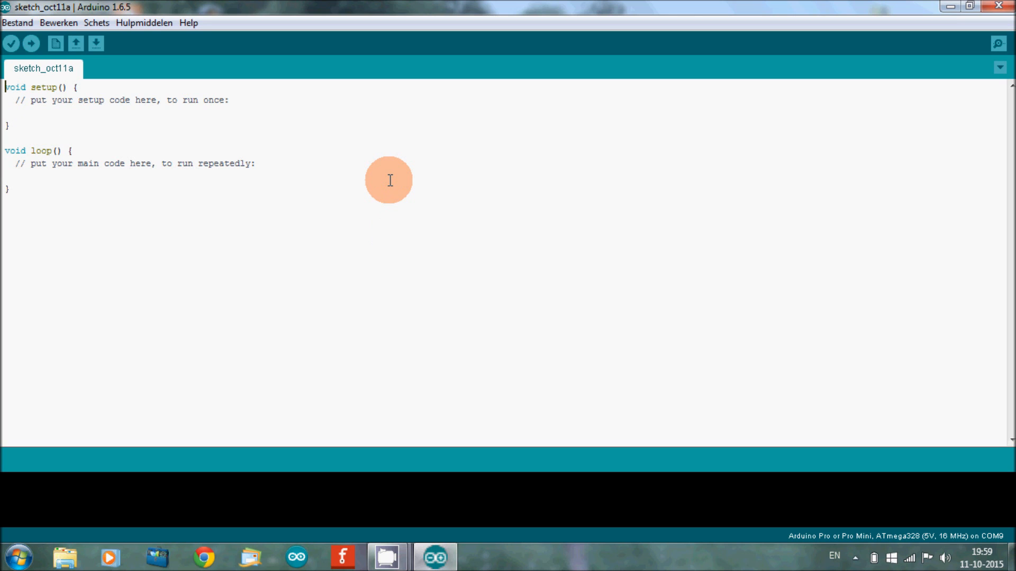
mouse_move(93, 69)
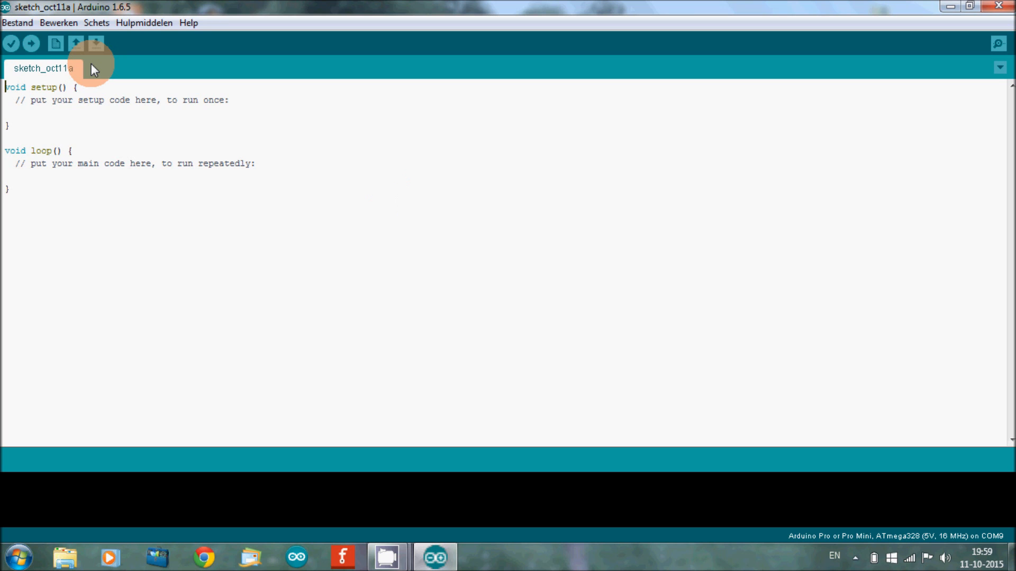
mouse_move(75, 51)
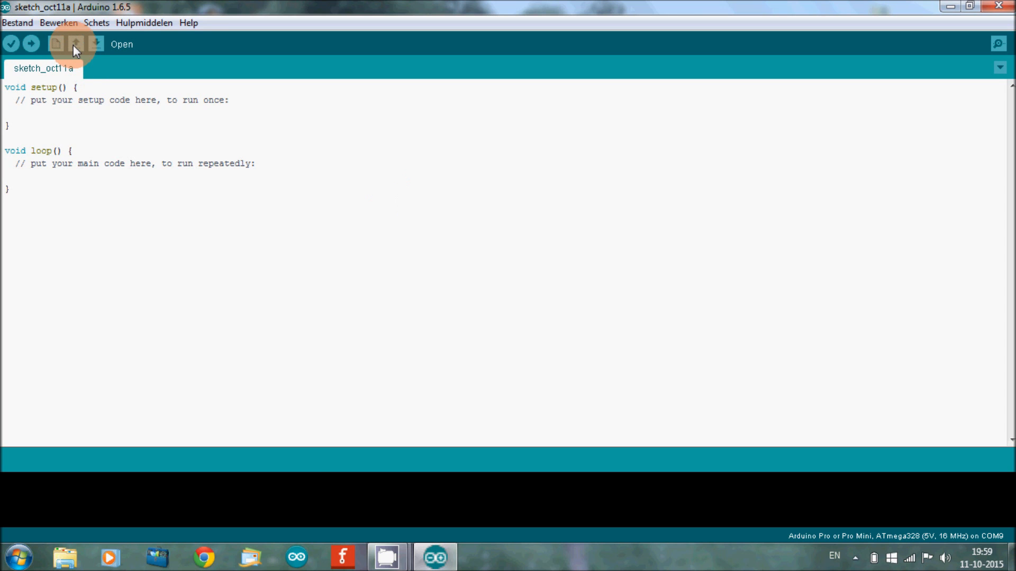
click(75, 43)
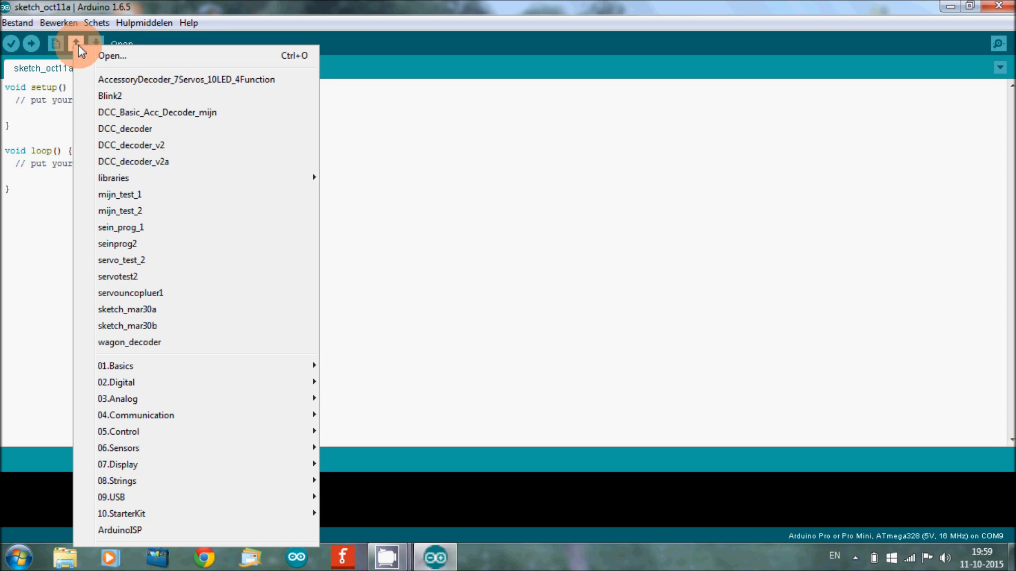
mouse_move(125, 129)
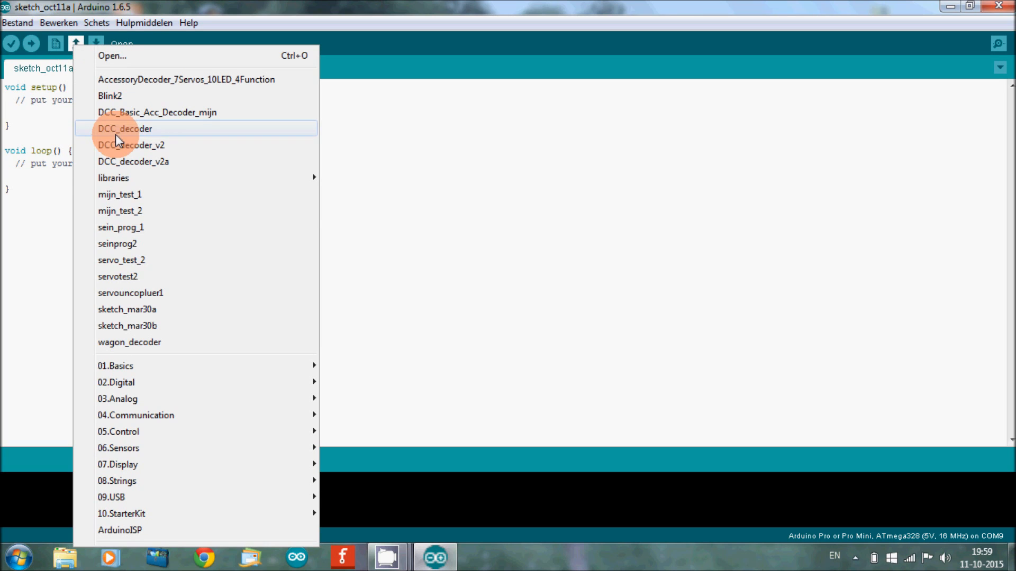
mouse_move(113, 178)
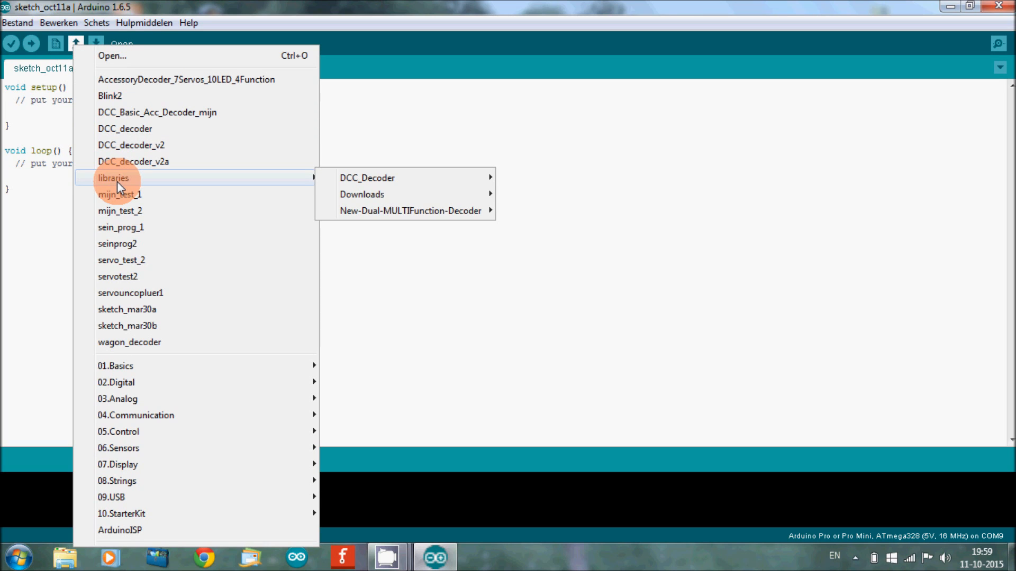
mouse_move(229, 186)
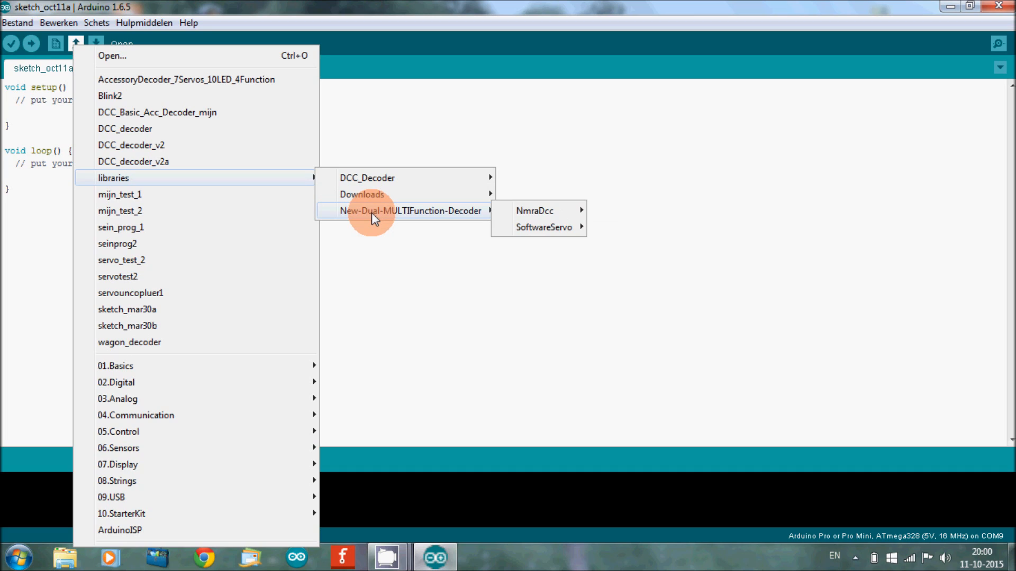
mouse_move(387, 220)
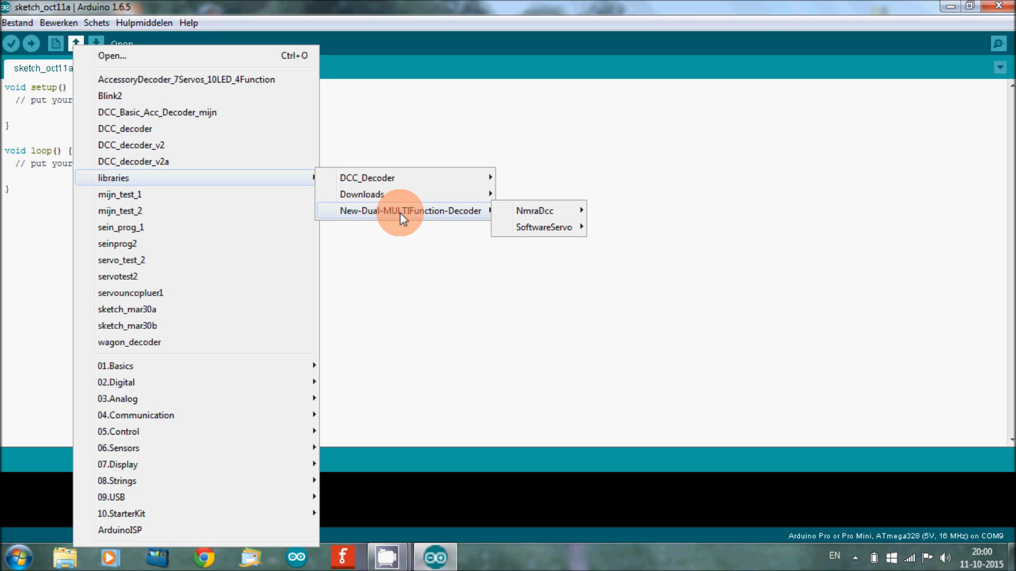
mouse_move(534, 210)
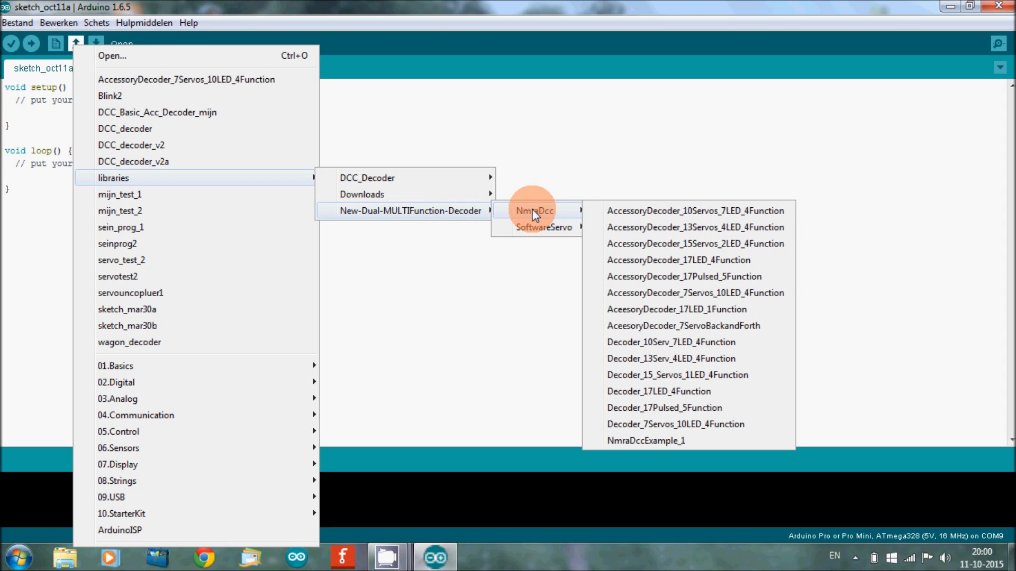
mouse_move(547, 217)
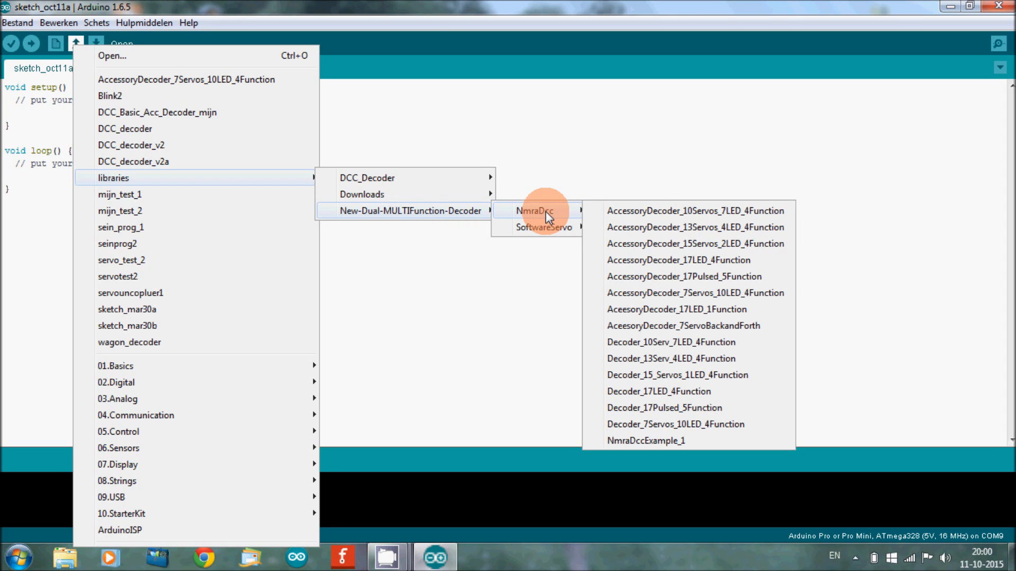
mouse_move(609, 243)
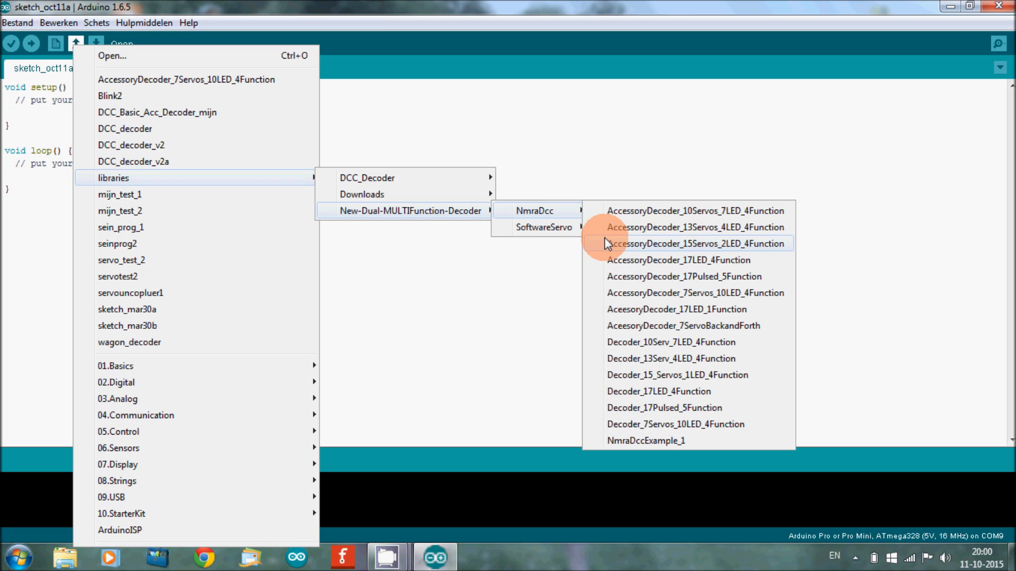
mouse_move(625, 326)
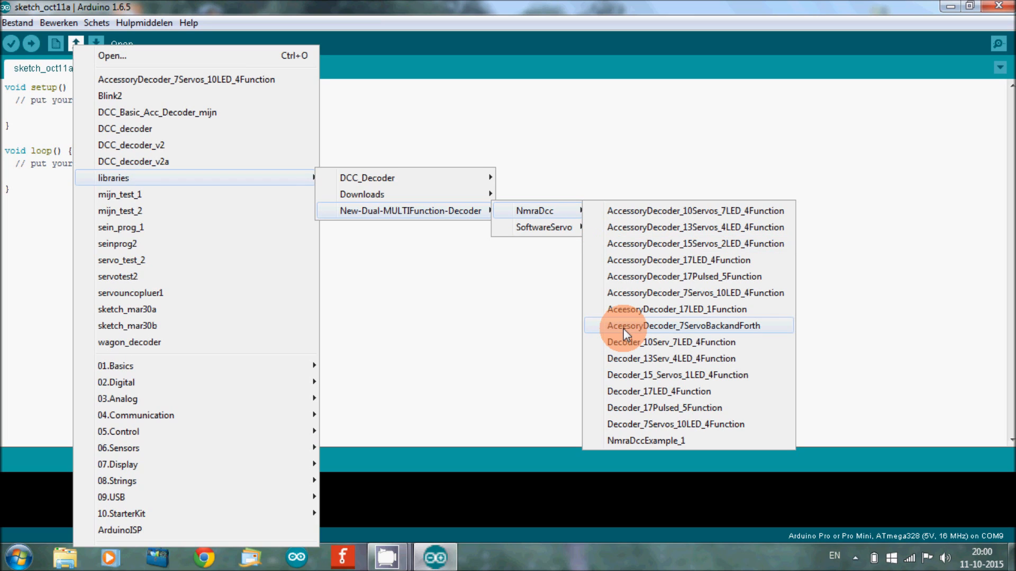
mouse_move(638, 398)
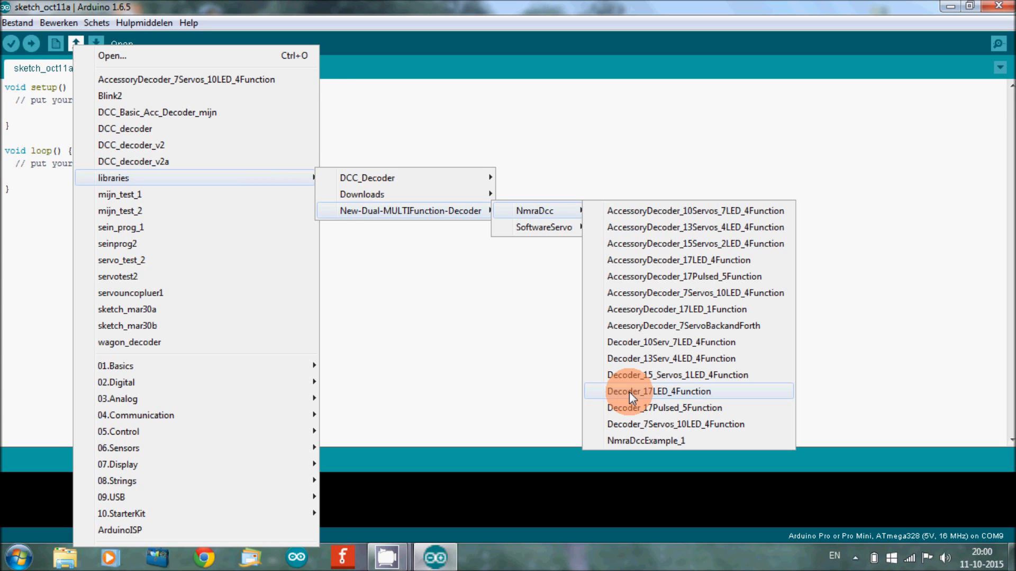
click(658, 392)
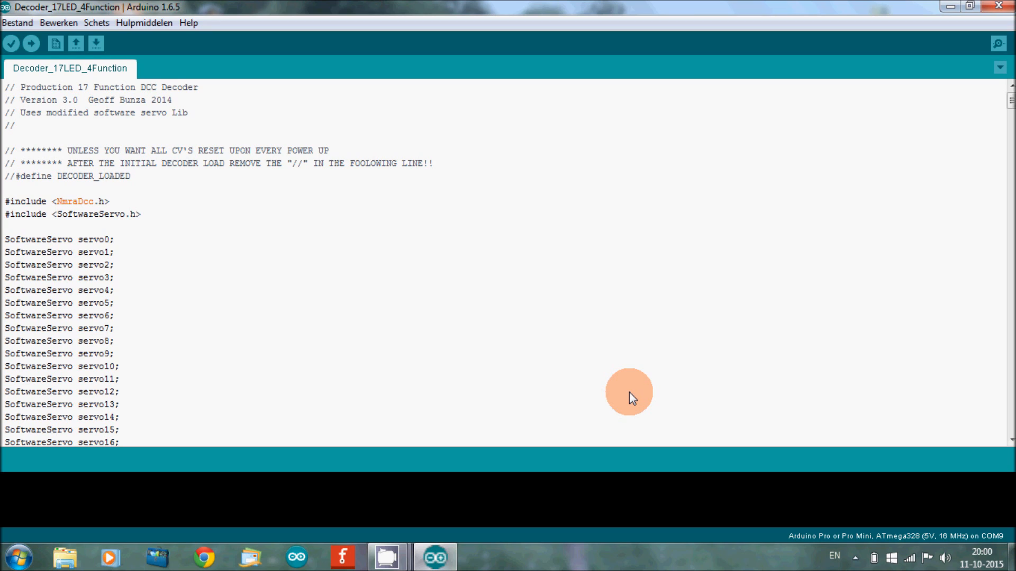
click(6, 87)
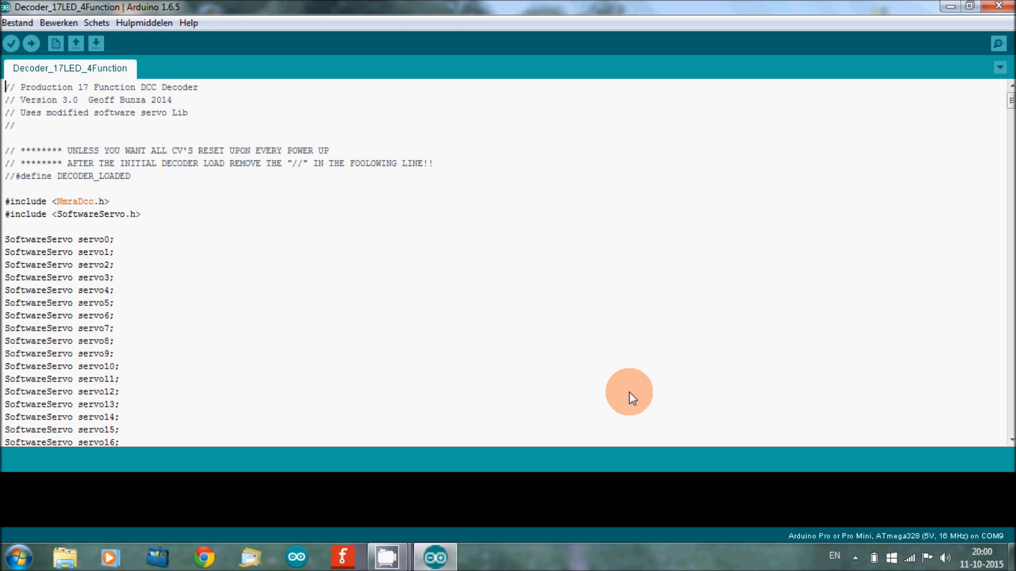
mouse_move(365, 376)
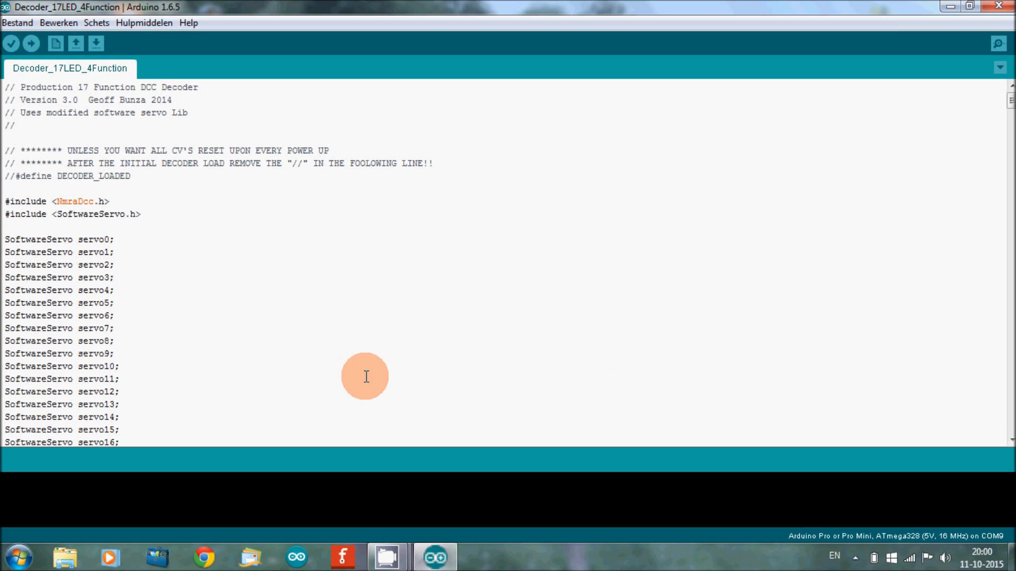
mouse_move(310, 306)
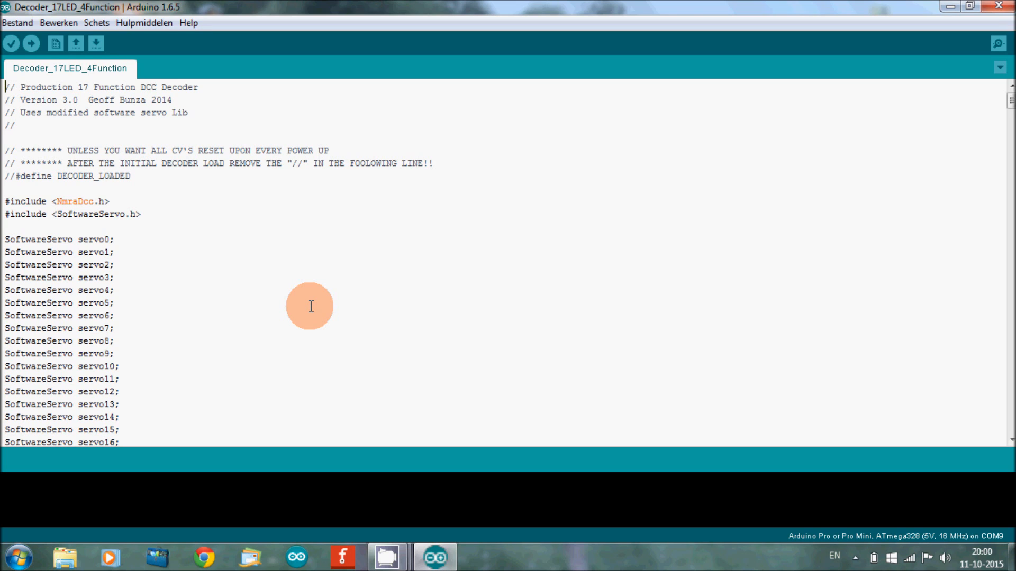
mouse_move(211, 173)
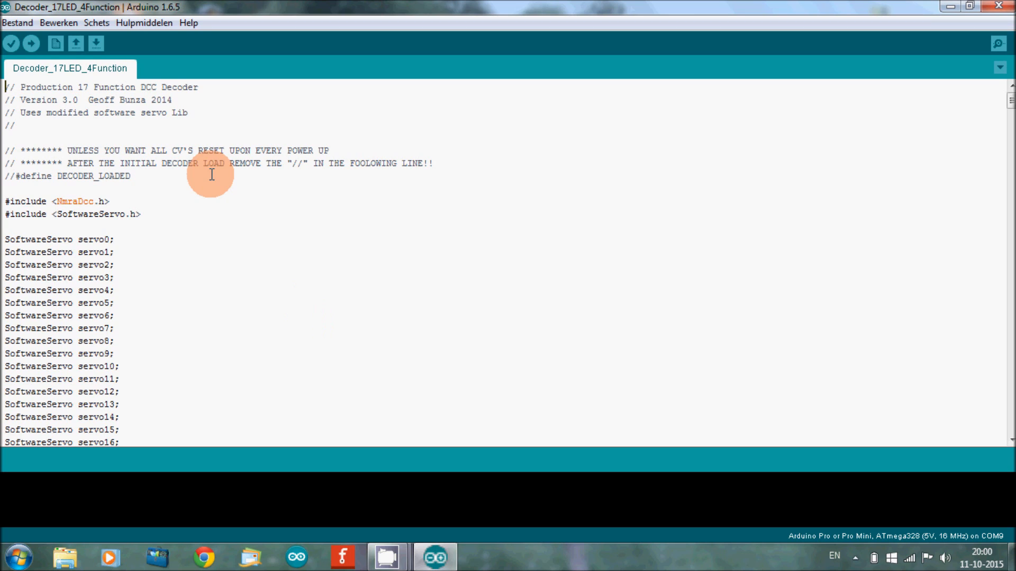
mouse_move(126, 150)
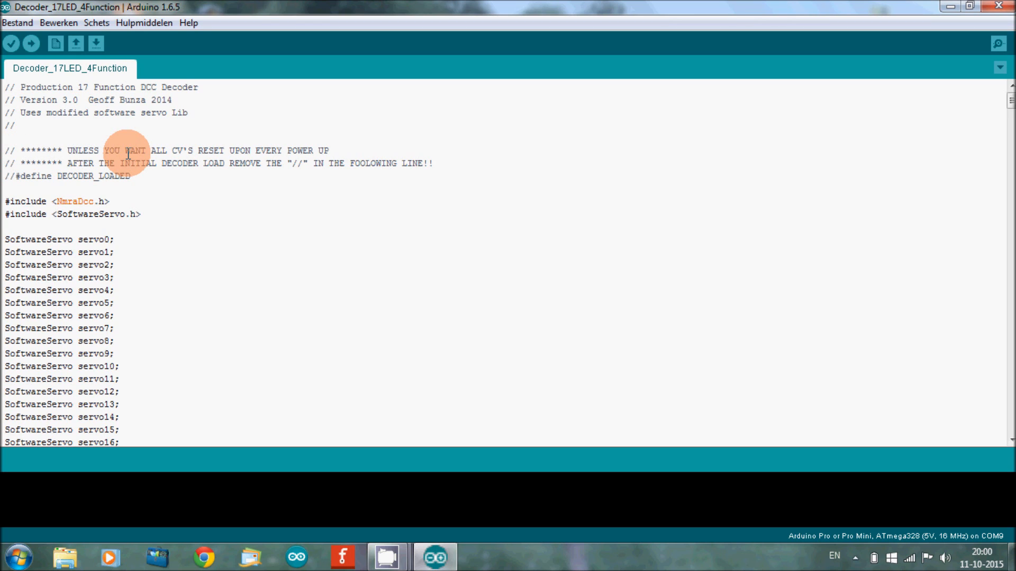
mouse_move(67, 146)
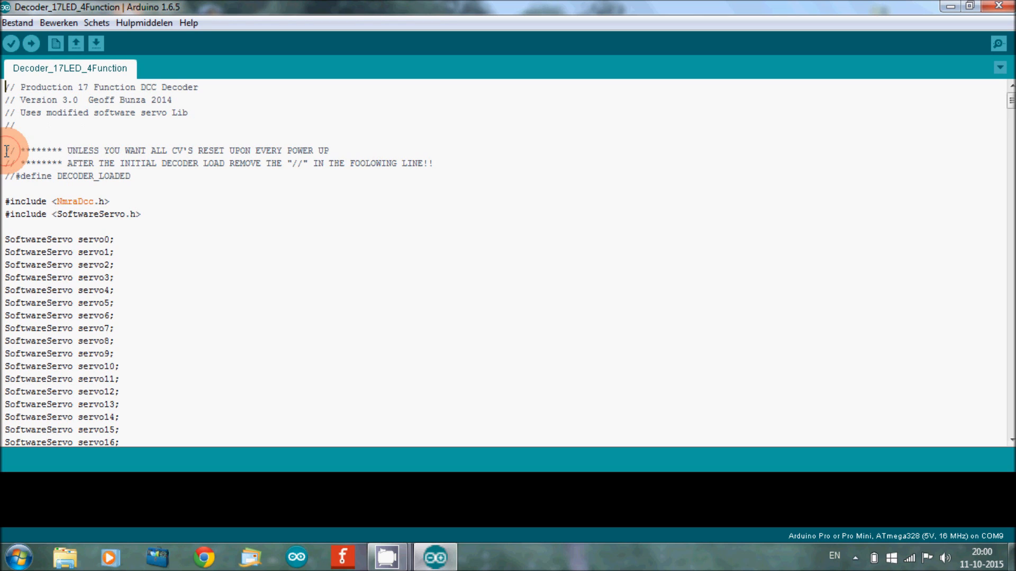
drag(6, 150, 130, 177)
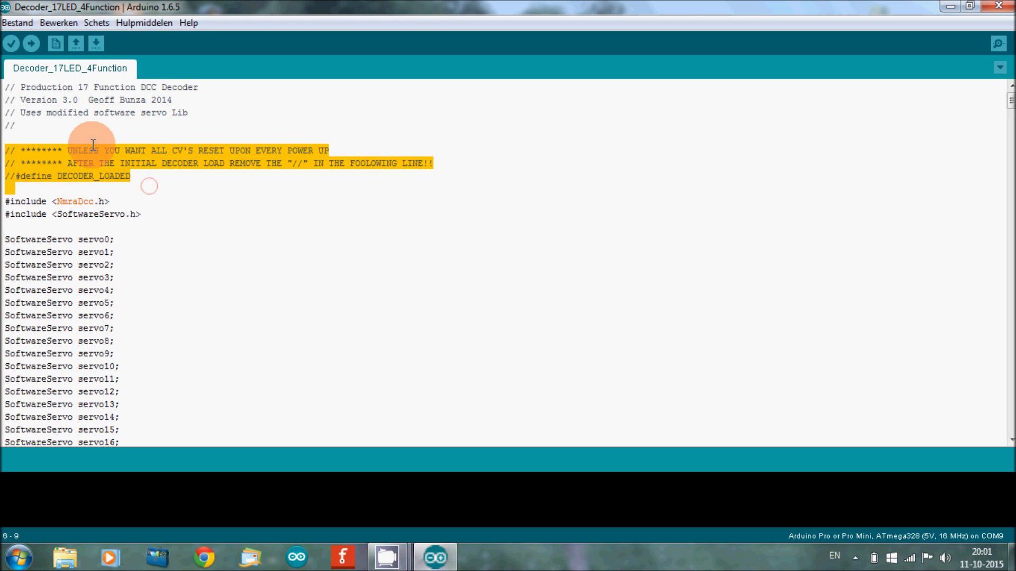
mouse_move(240, 172)
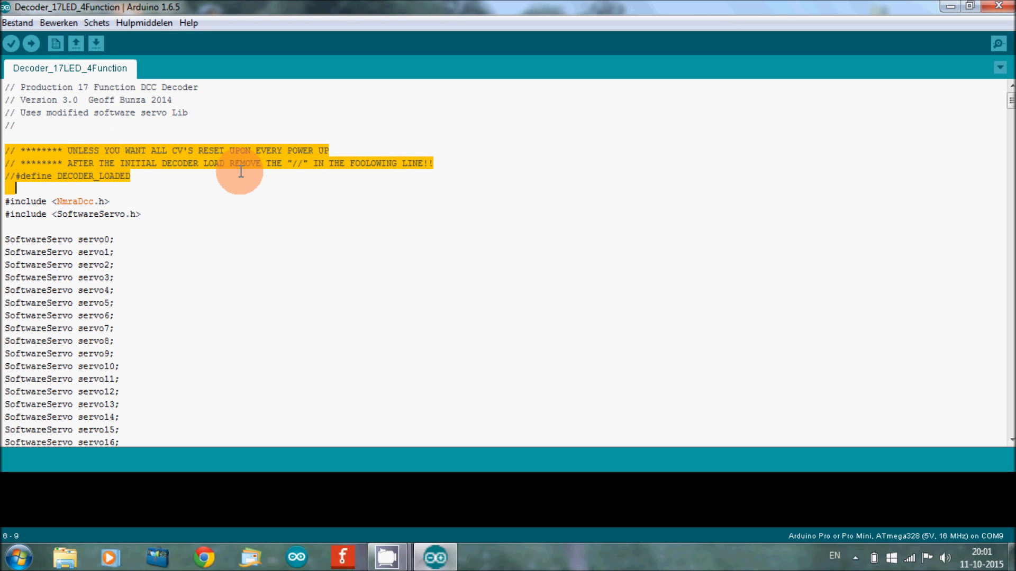
mouse_move(204, 164)
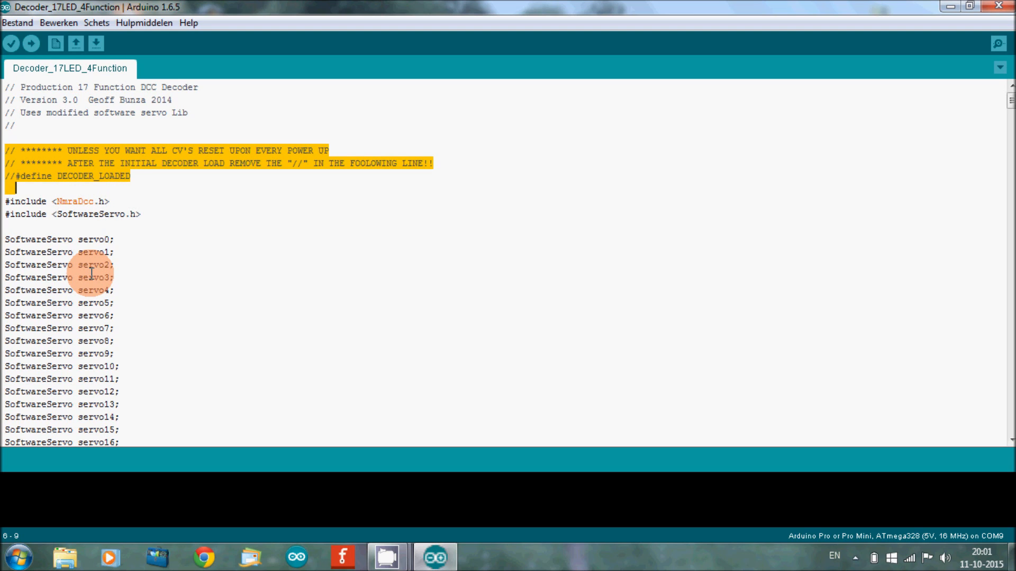
mouse_move(199, 299)
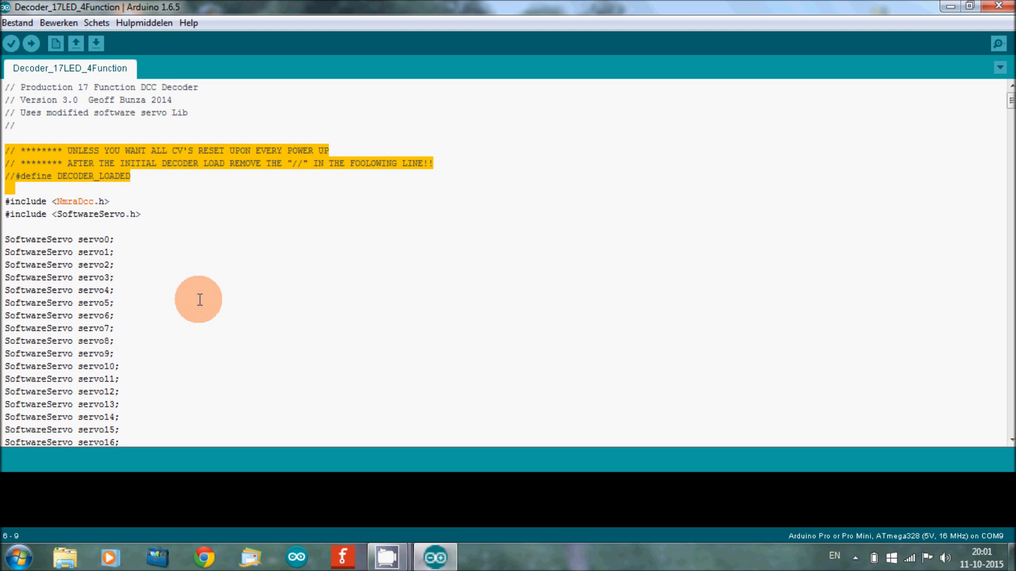
scroll(down, 3)
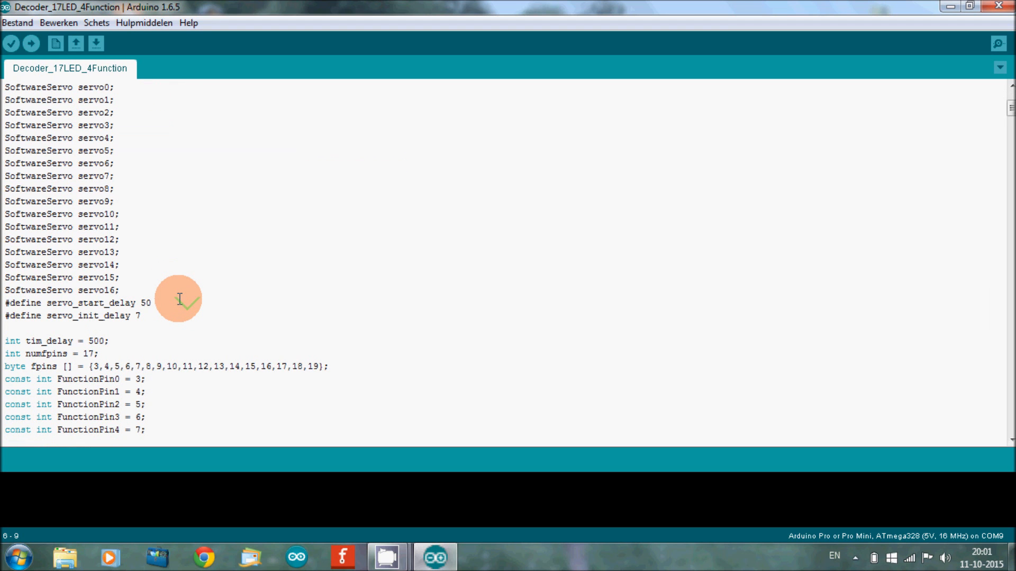
scroll(down, 3)
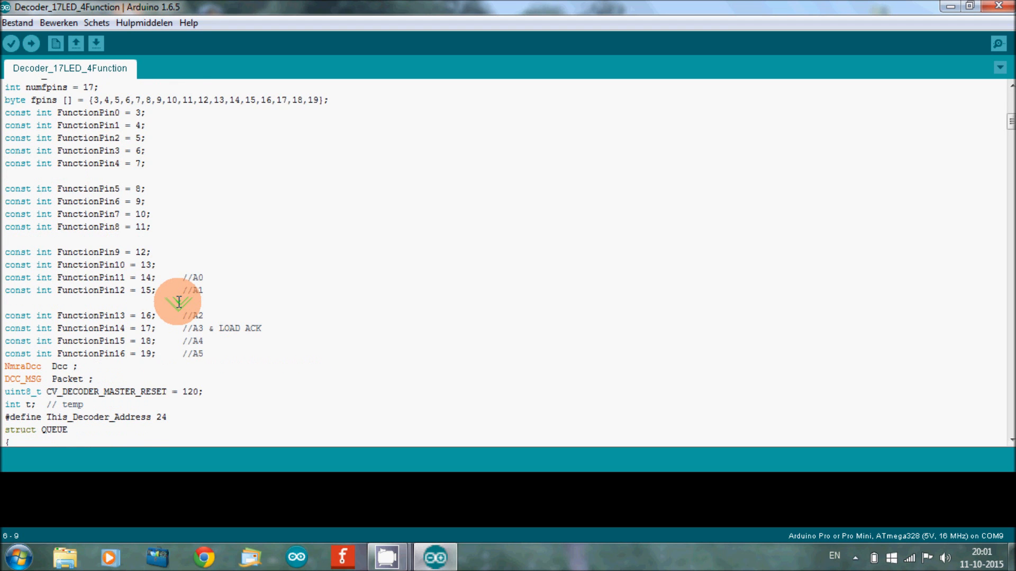
scroll(down, 3)
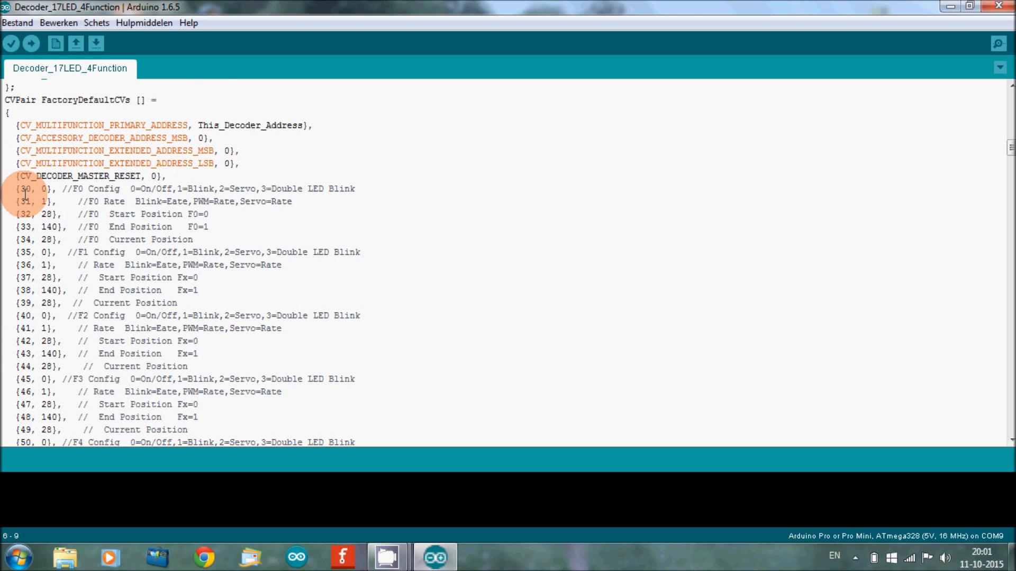
scroll(down, 3)
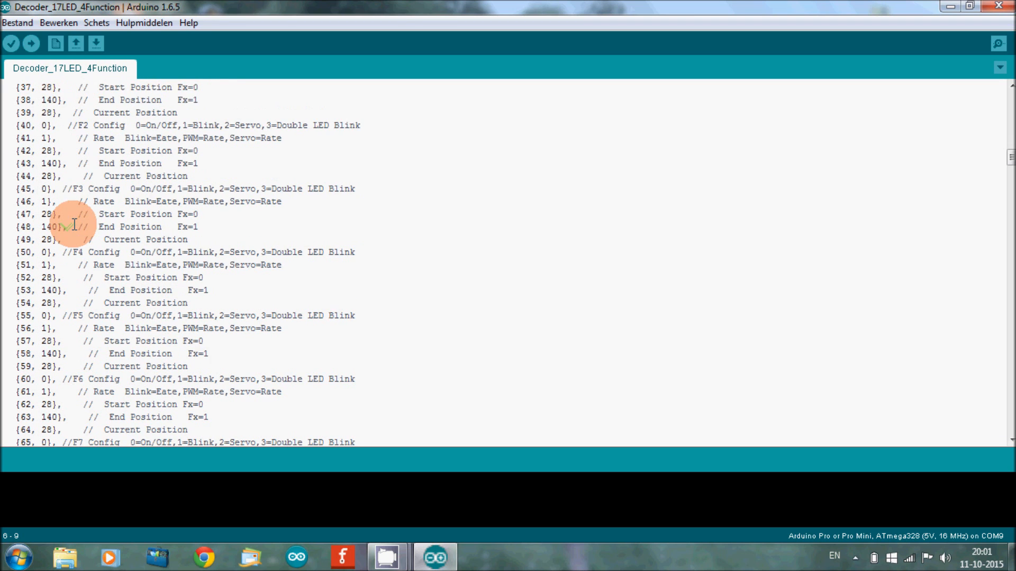
scroll(up, 3)
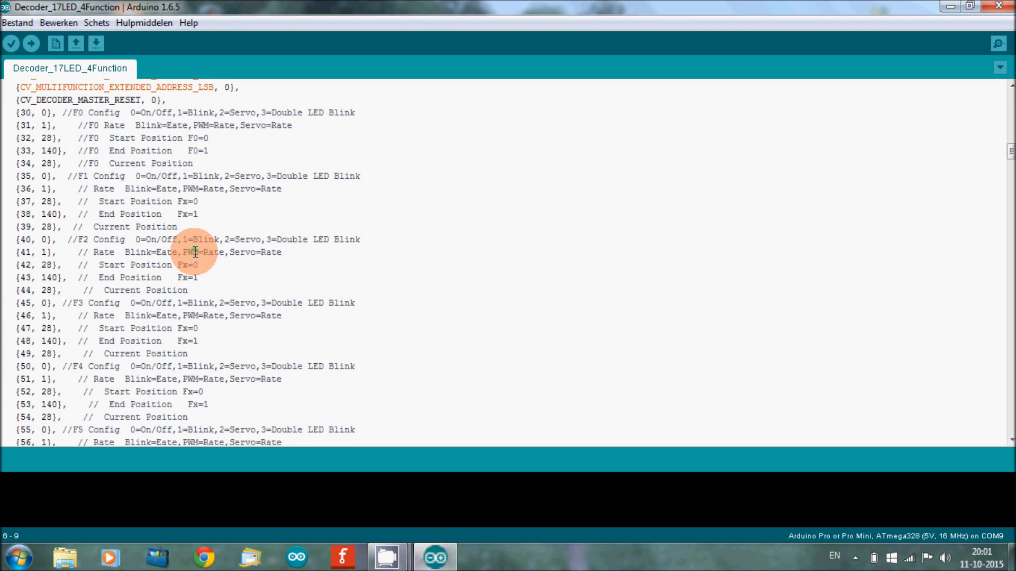
scroll(up, 3)
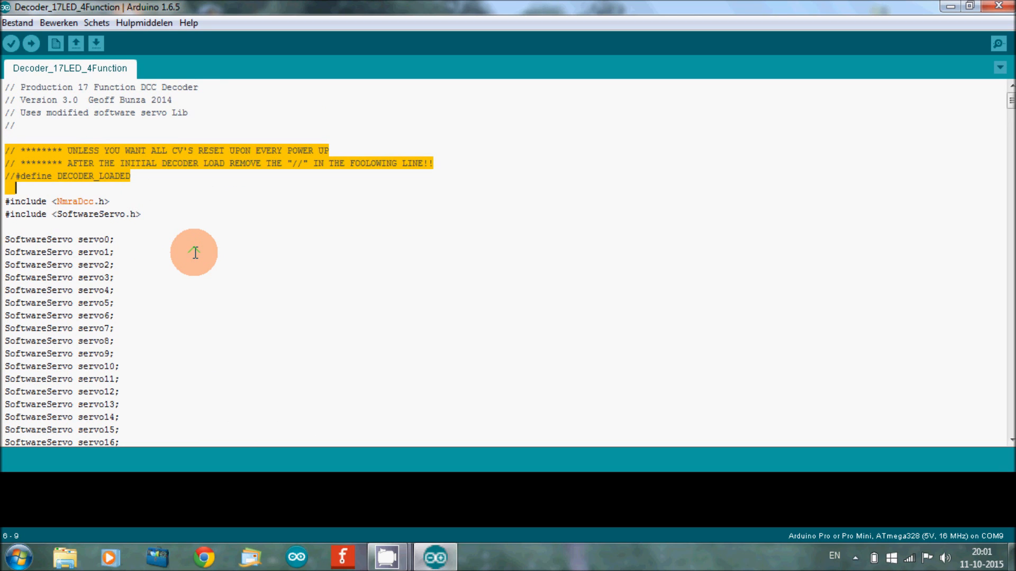
mouse_move(233, 141)
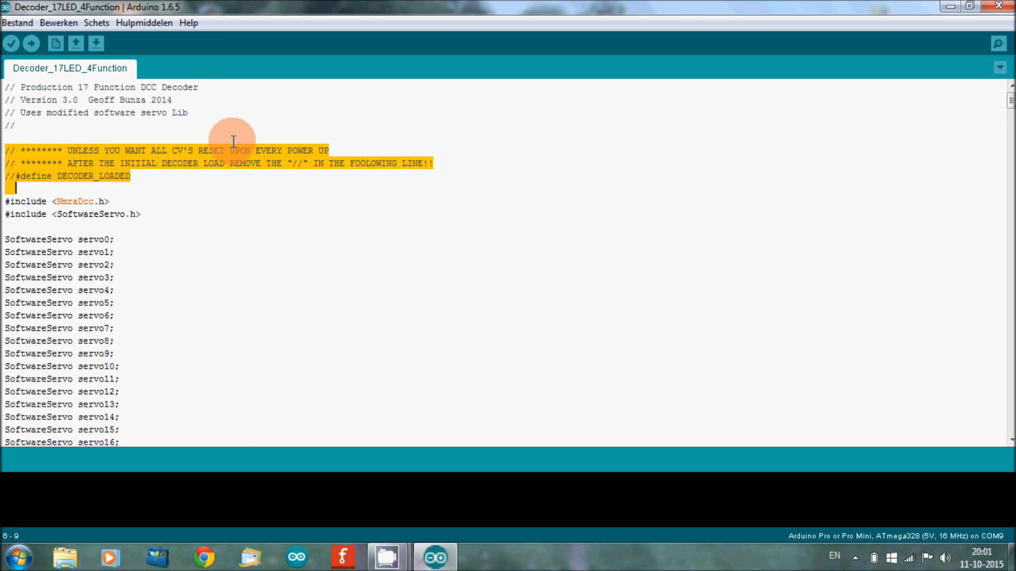
mouse_move(292, 181)
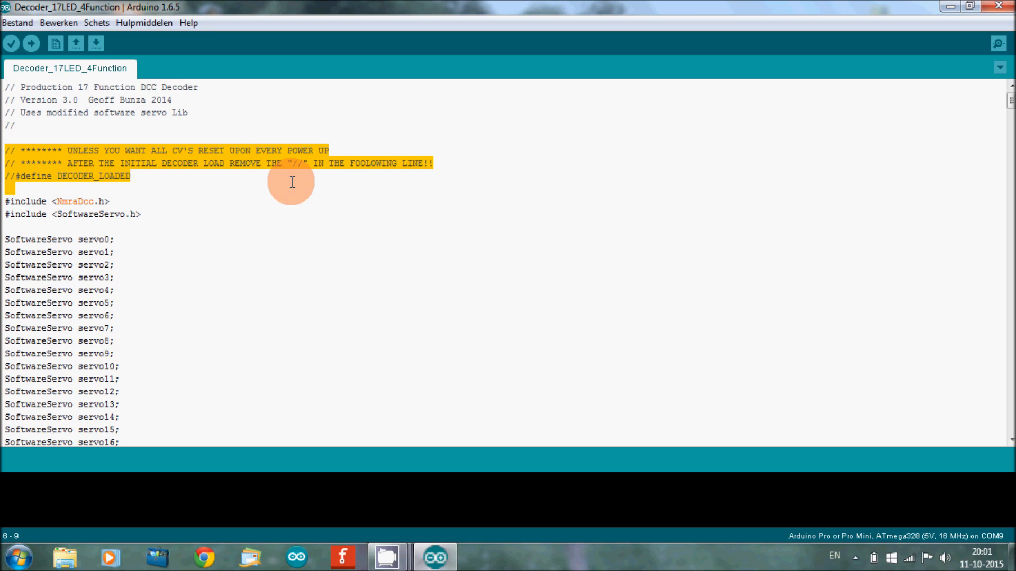
Step: Place the cursor on the #define DECODER_LOADED line, leaving it commented out
click(13, 188)
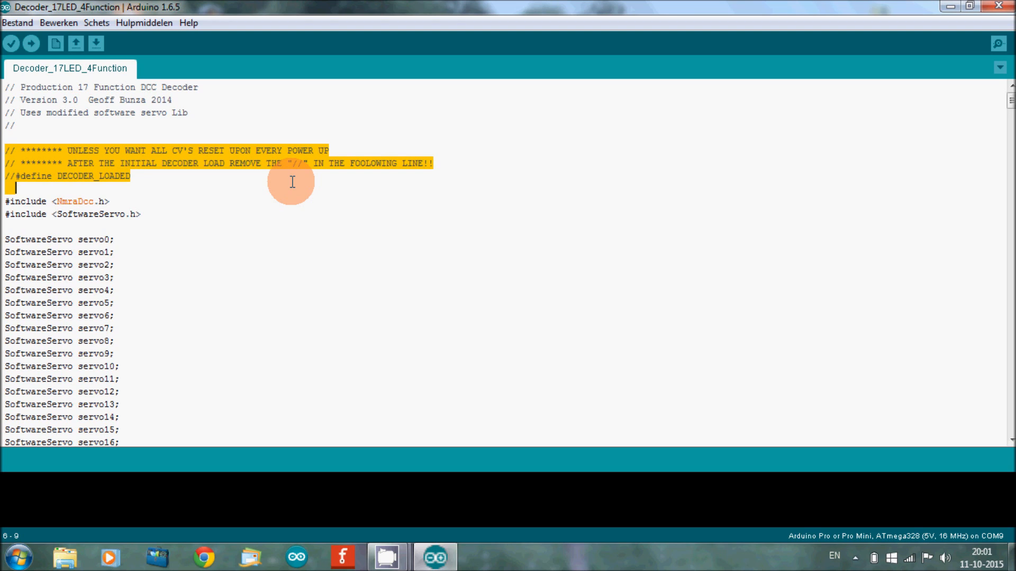
mouse_move(267, 181)
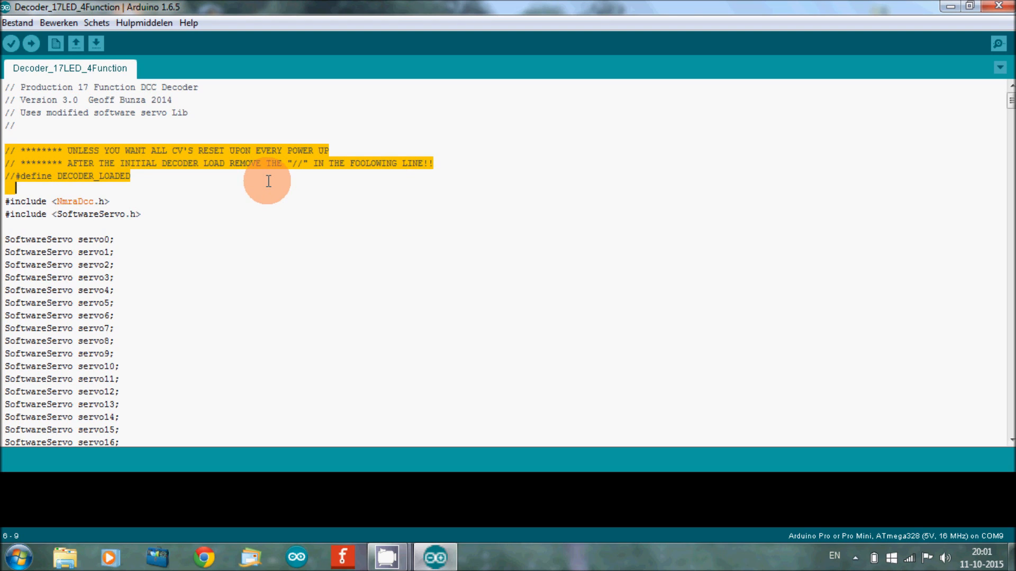
mouse_move(67, 178)
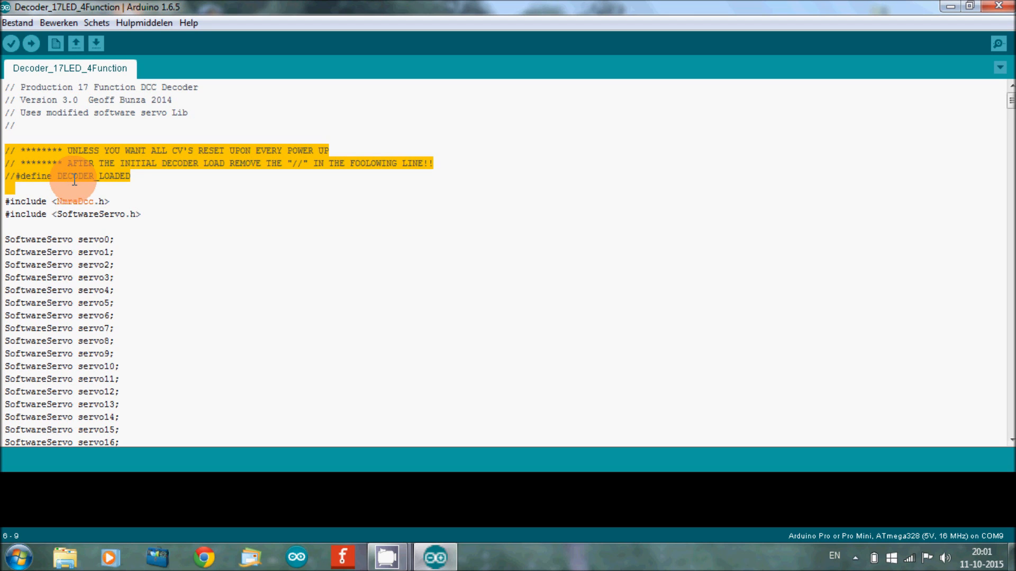
click(154, 189)
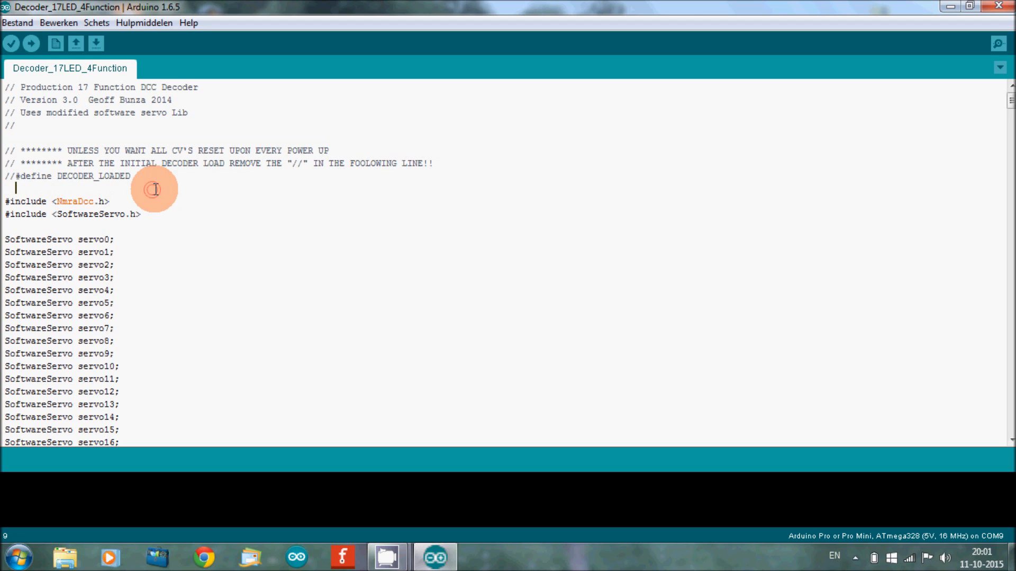
mouse_move(222, 172)
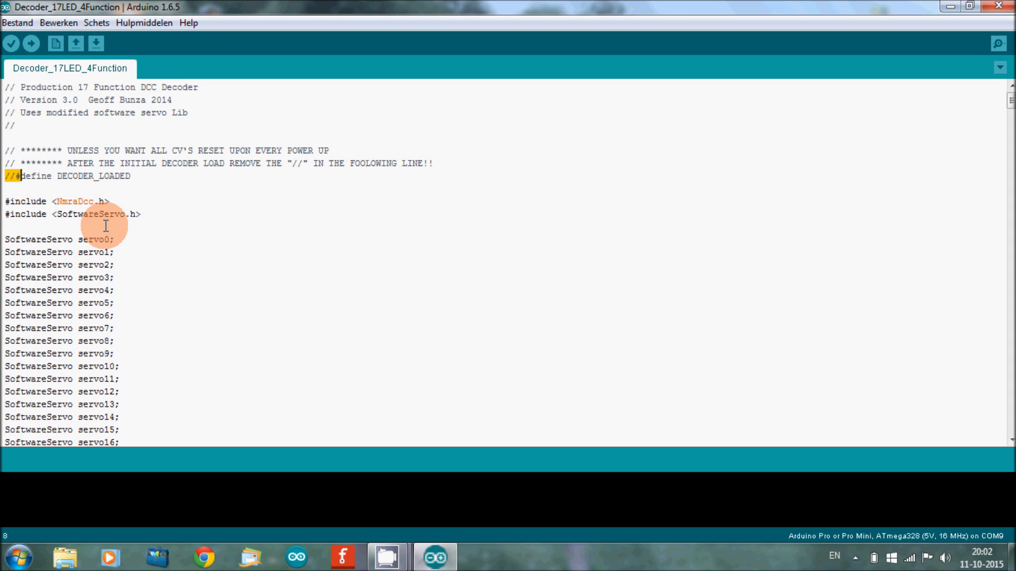
mouse_move(530, 174)
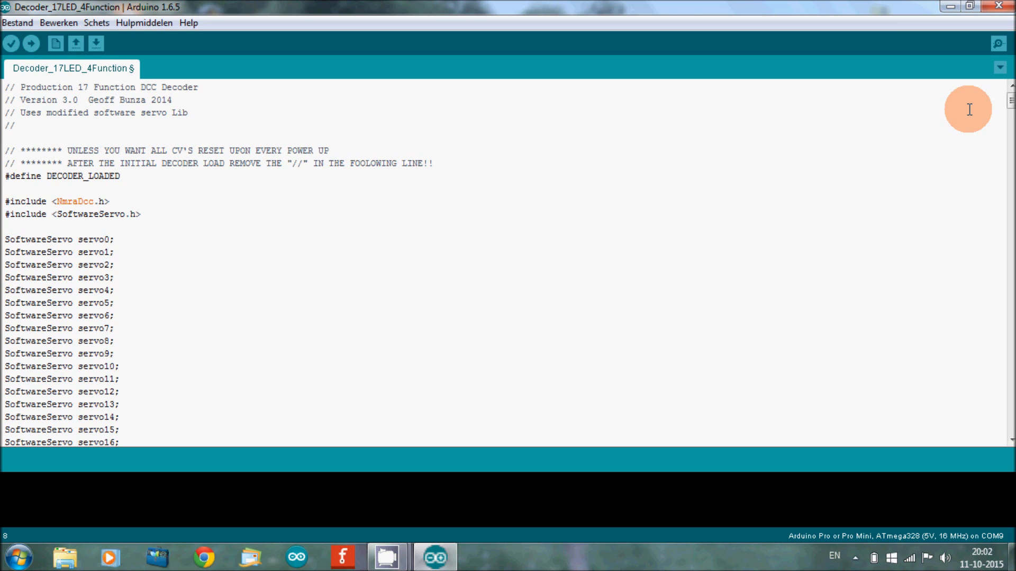
mouse_move(982, 105)
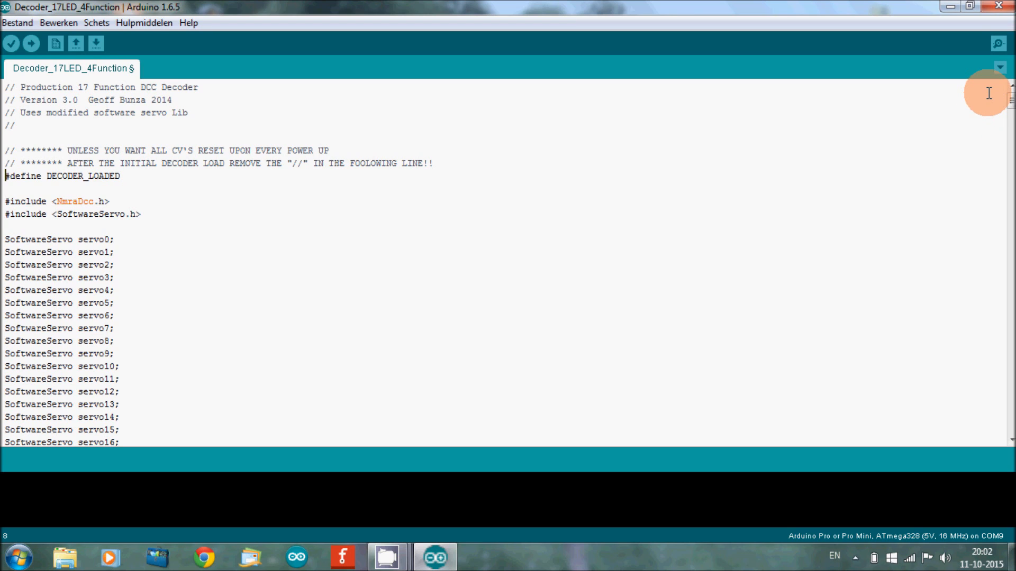
mouse_move(931, 188)
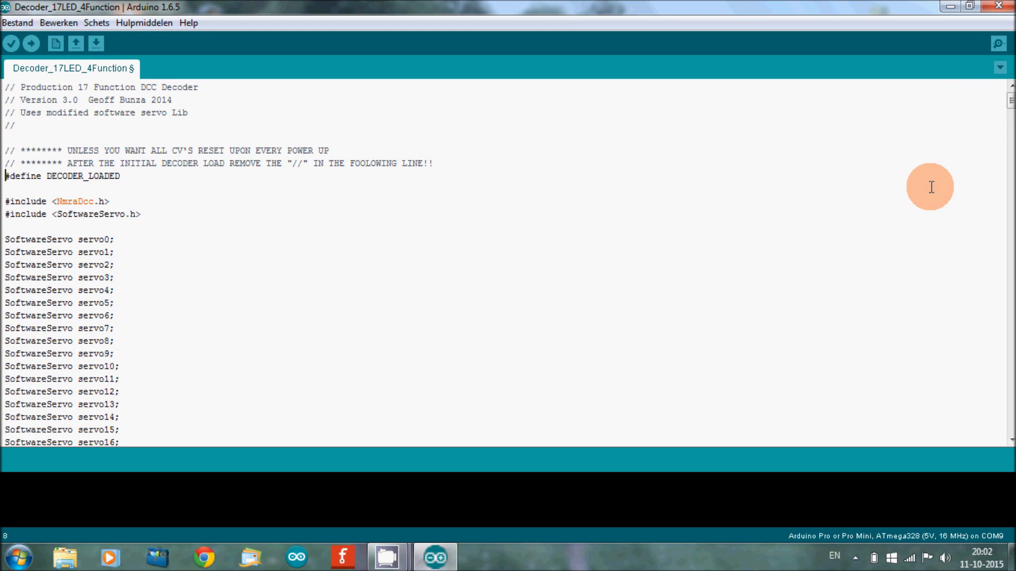
mouse_move(611, 196)
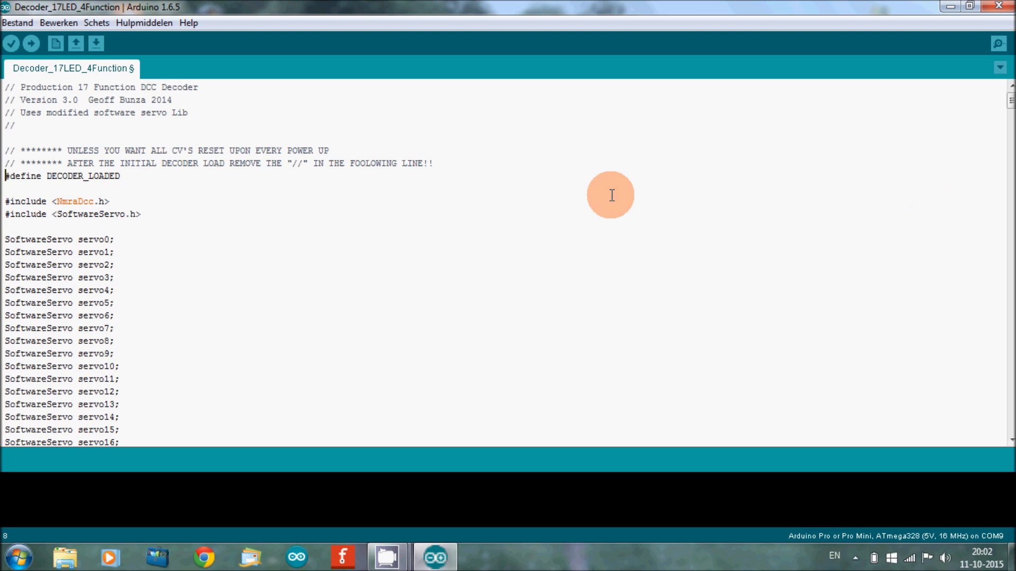
mouse_move(10, 162)
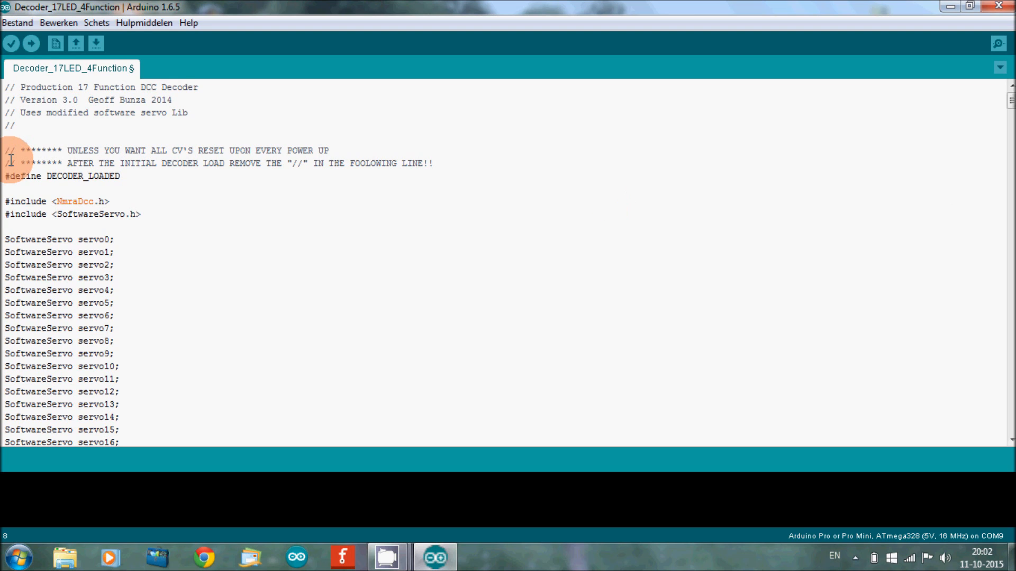
mouse_move(118, 140)
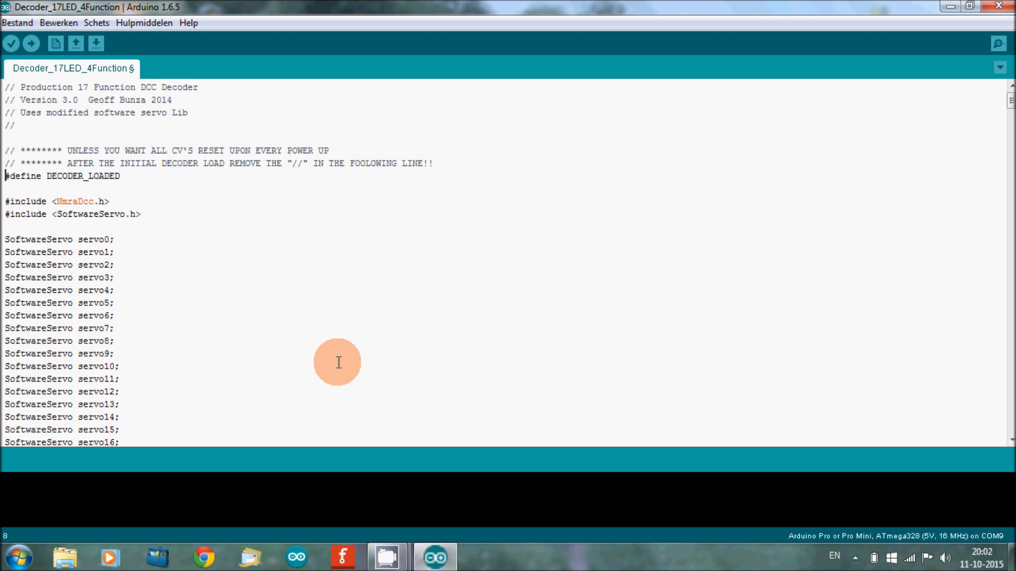
mouse_move(452, 341)
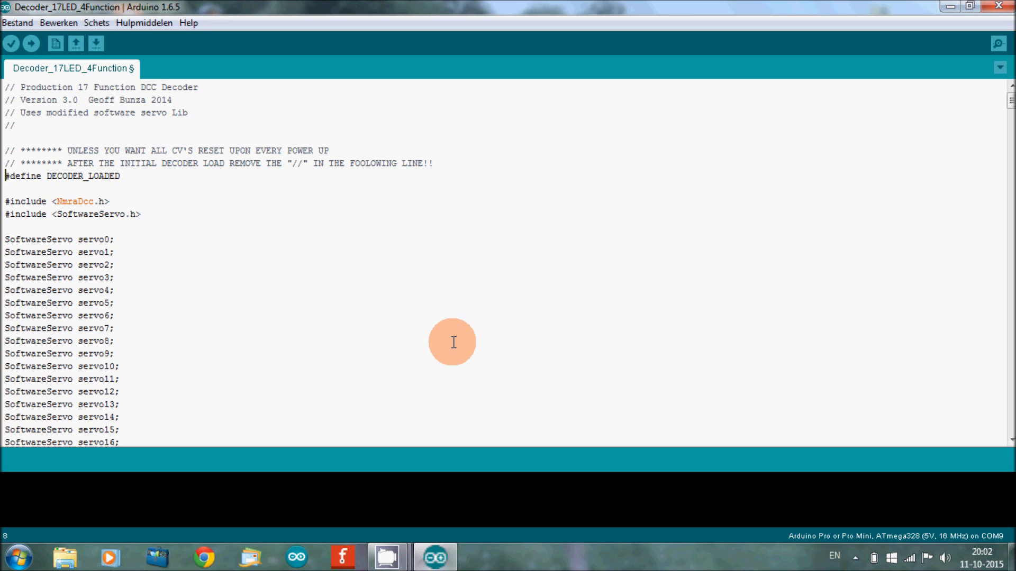
mouse_move(128, 280)
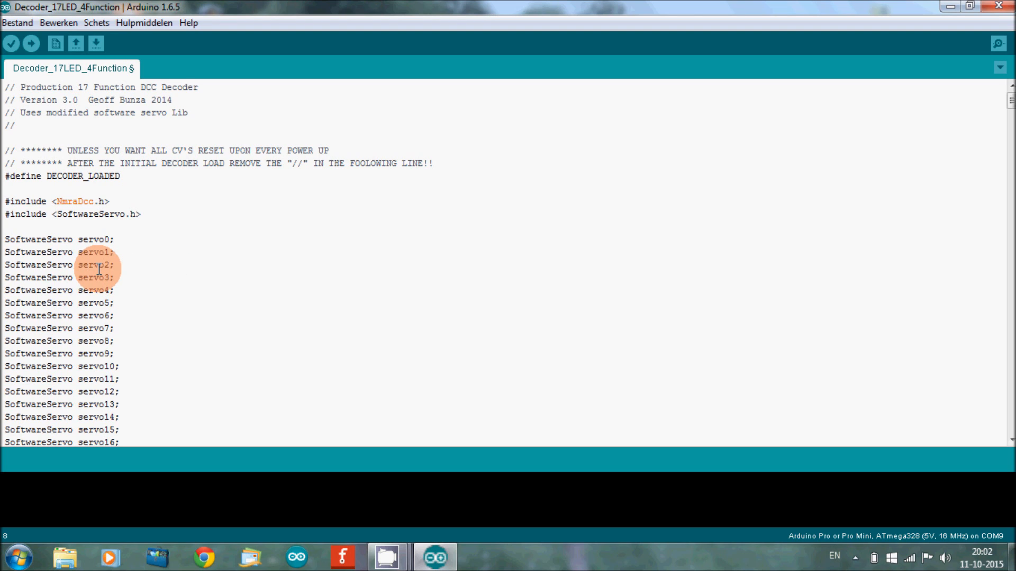
click(19, 227)
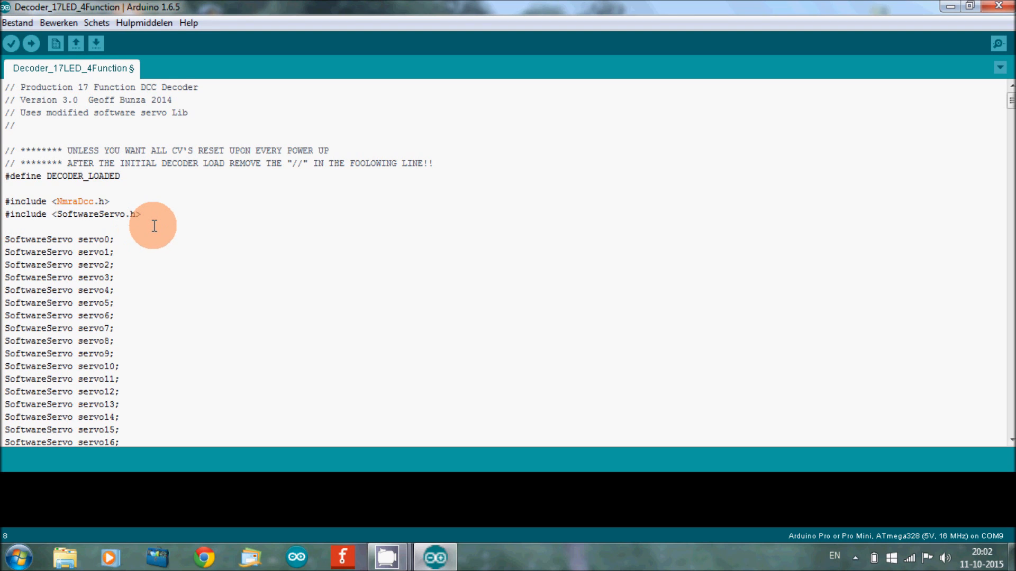
scroll(down, 3)
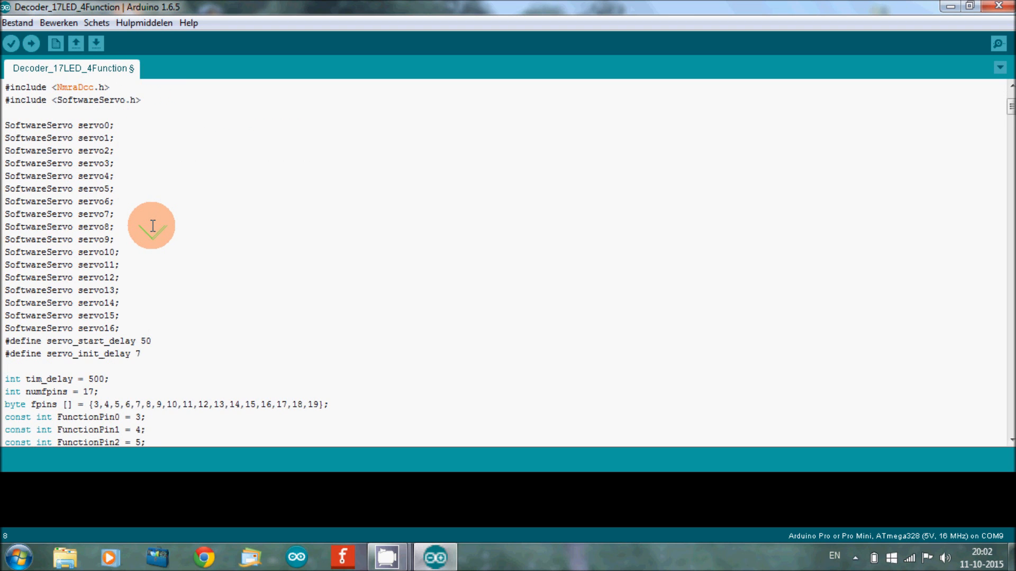
scroll(down, 3)
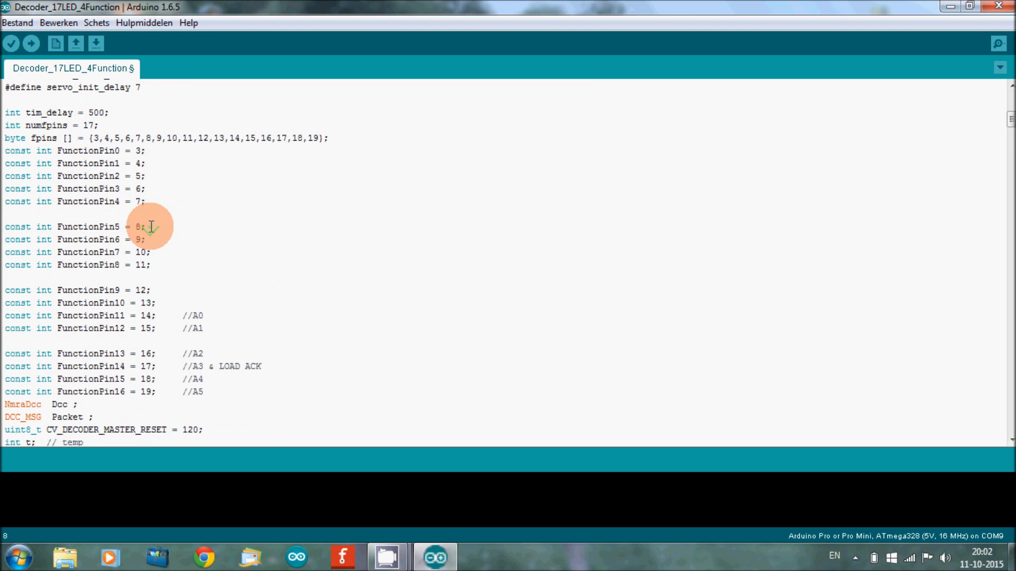
scroll(down, 3)
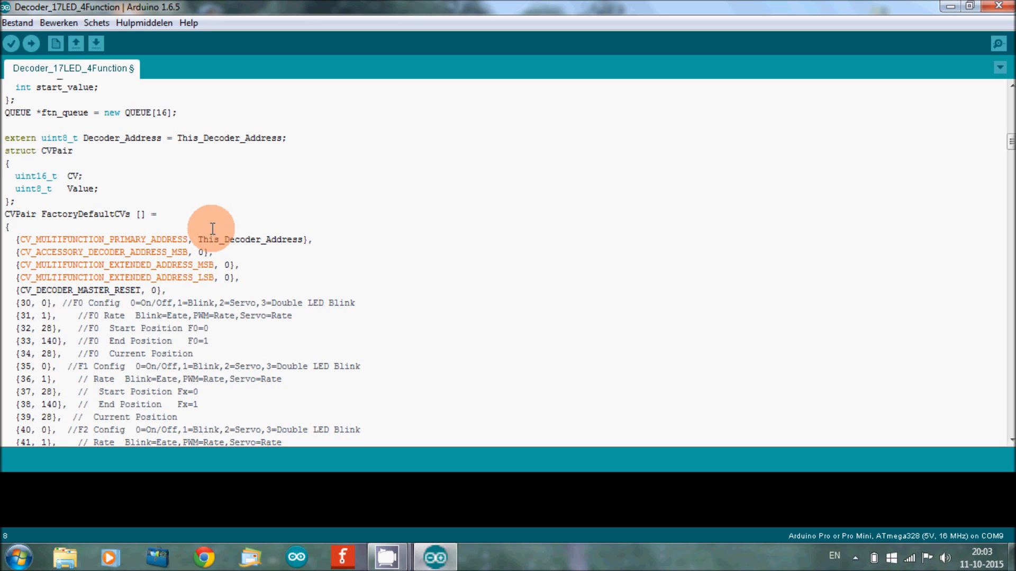
scroll(up, 3)
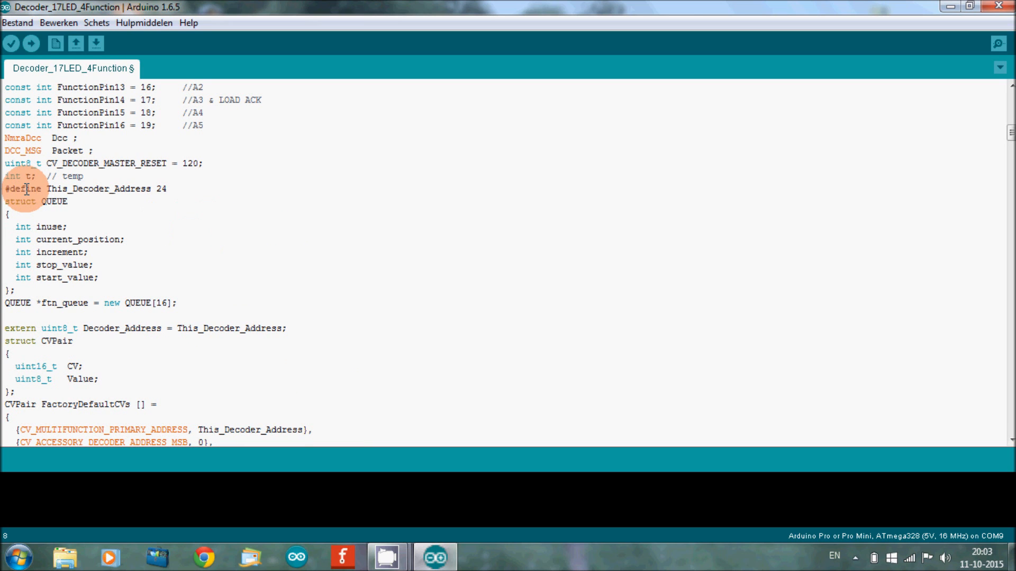
mouse_move(110, 193)
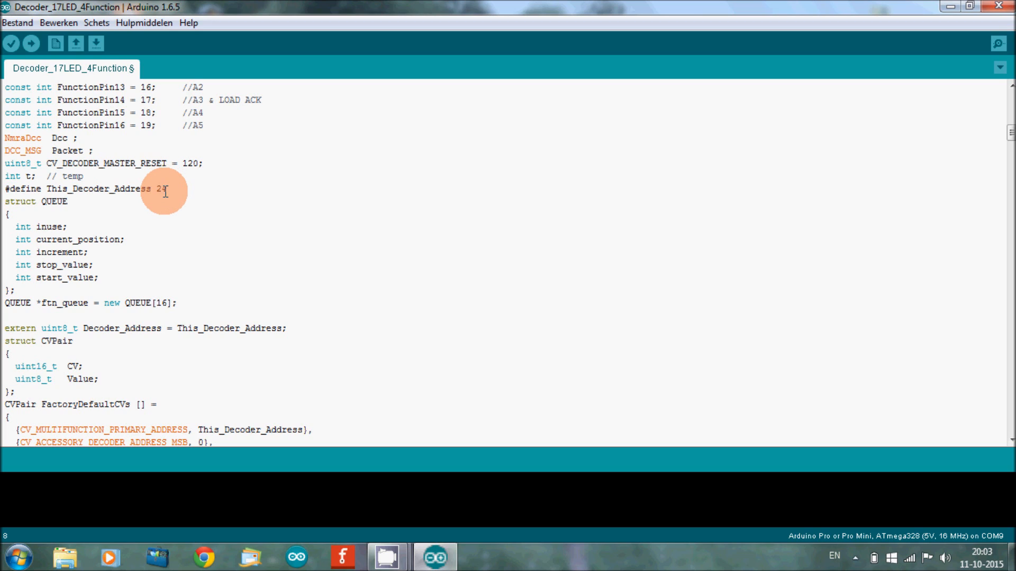
text(4)
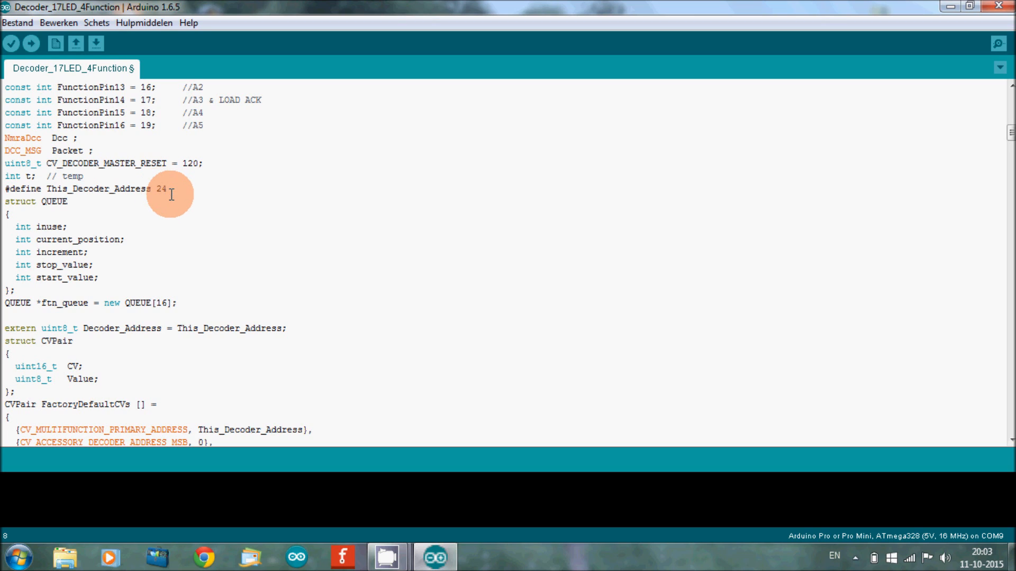
mouse_move(6, 191)
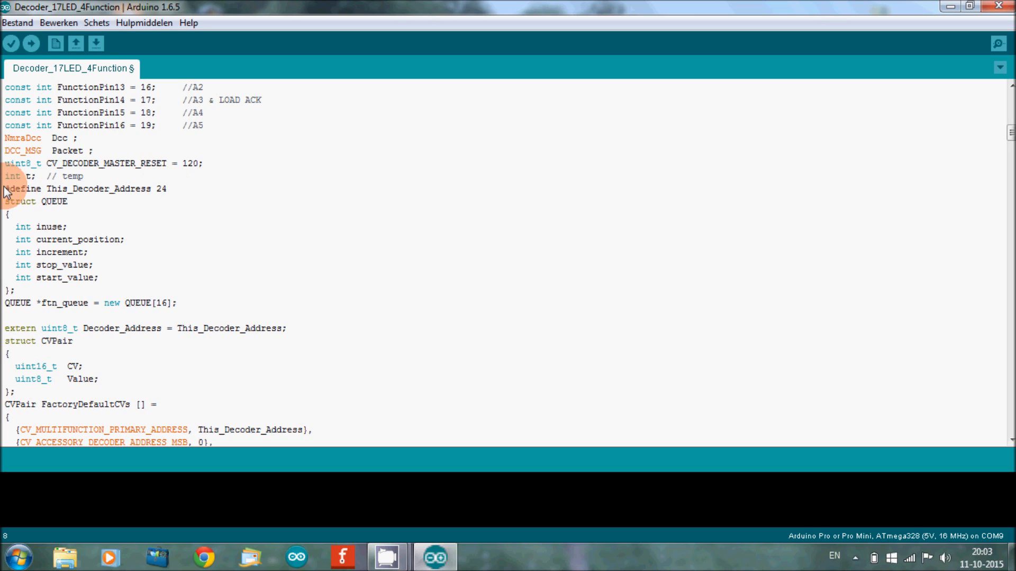
drag(4, 189, 68, 201)
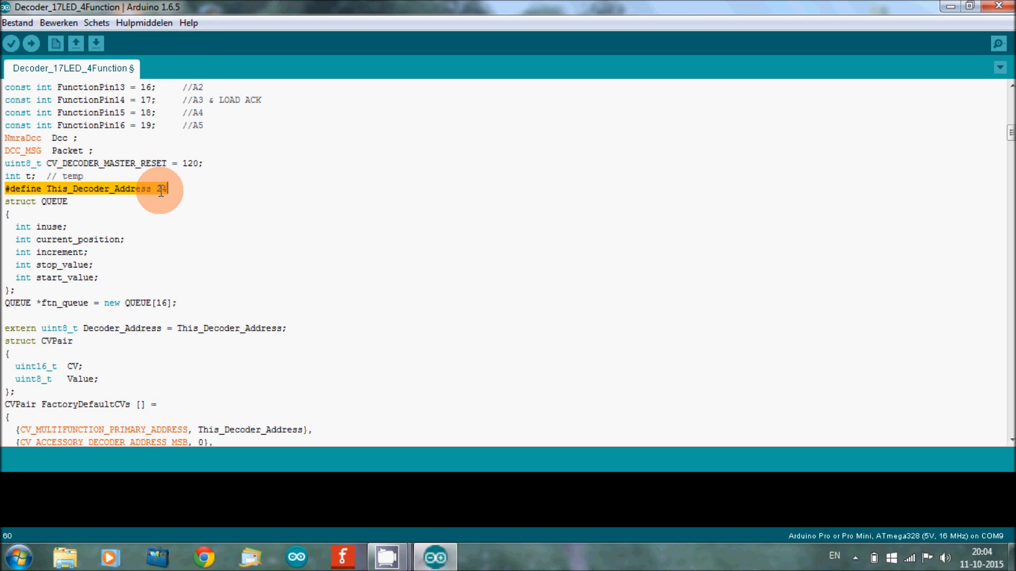
text(24)
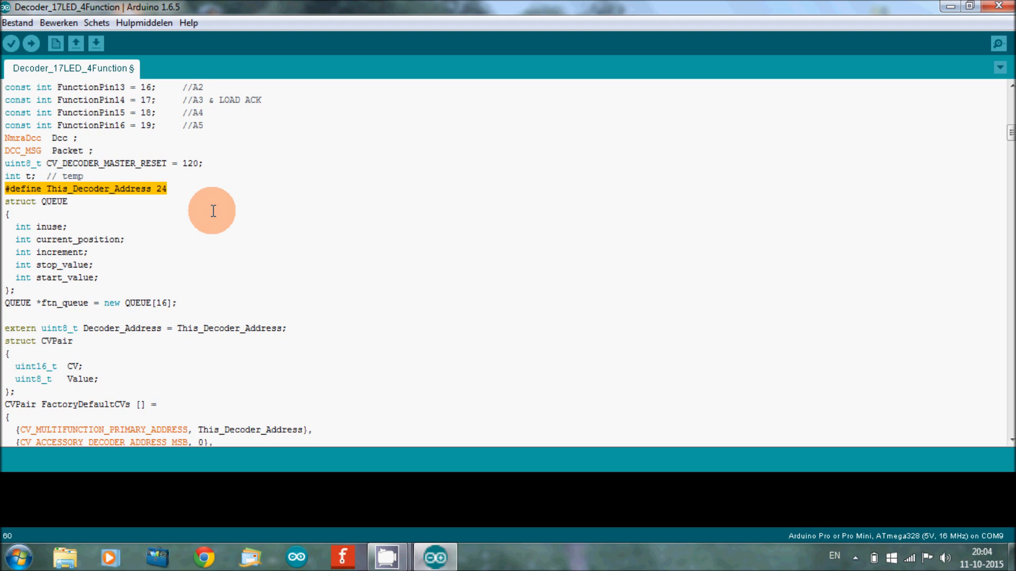
scroll(down, 3)
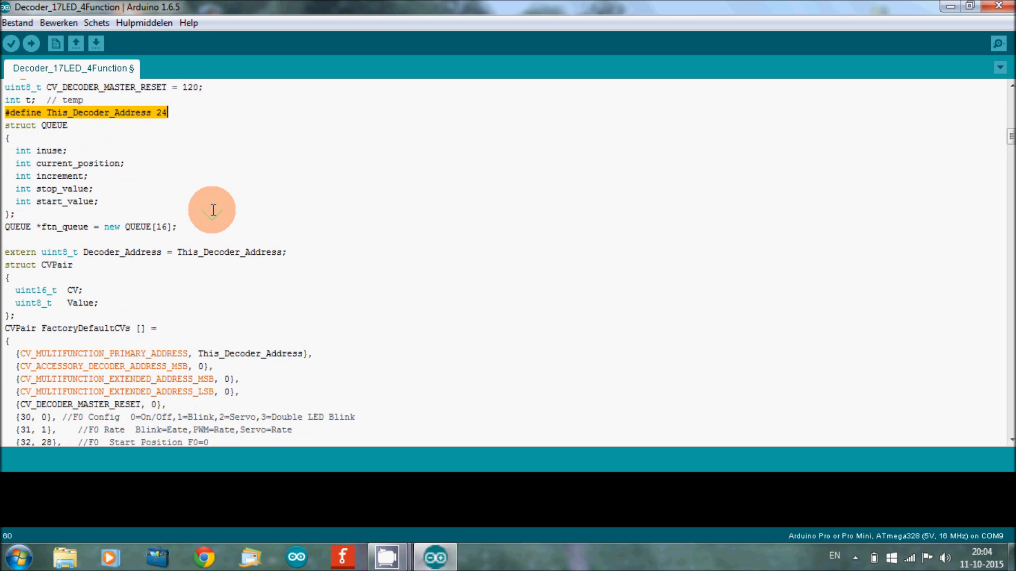
scroll(down, 3)
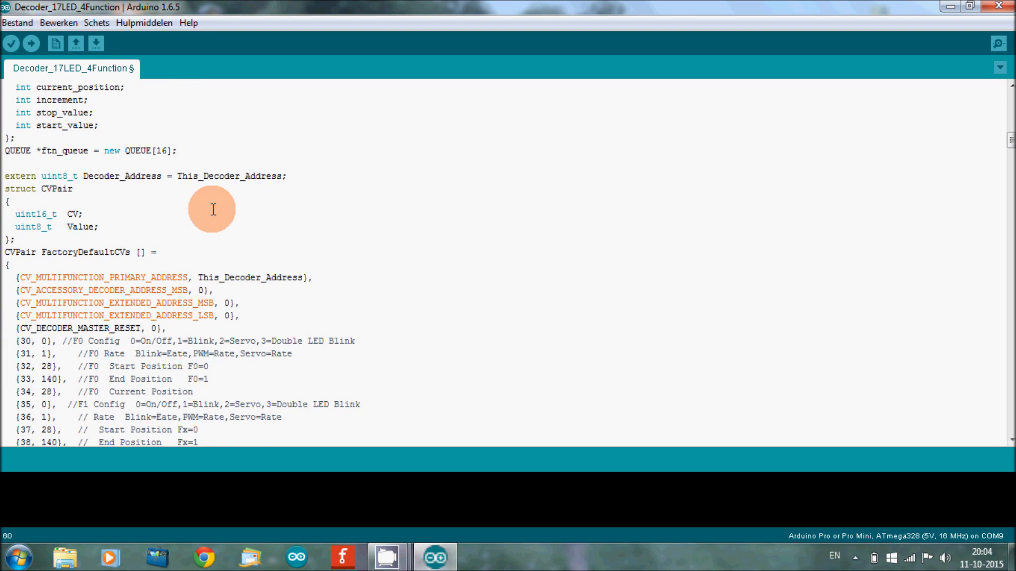
scroll(down, 3)
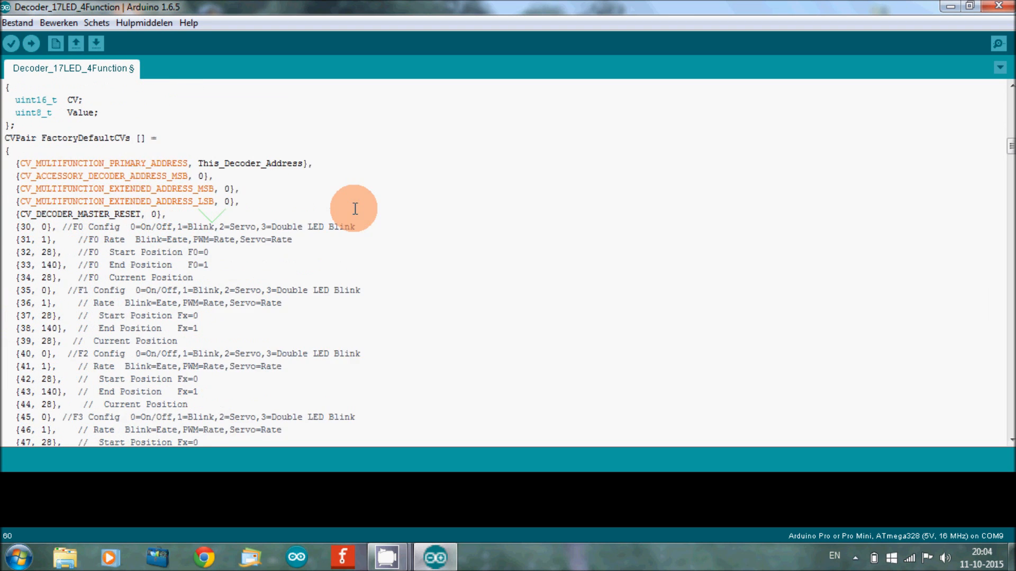
scroll(down, 3)
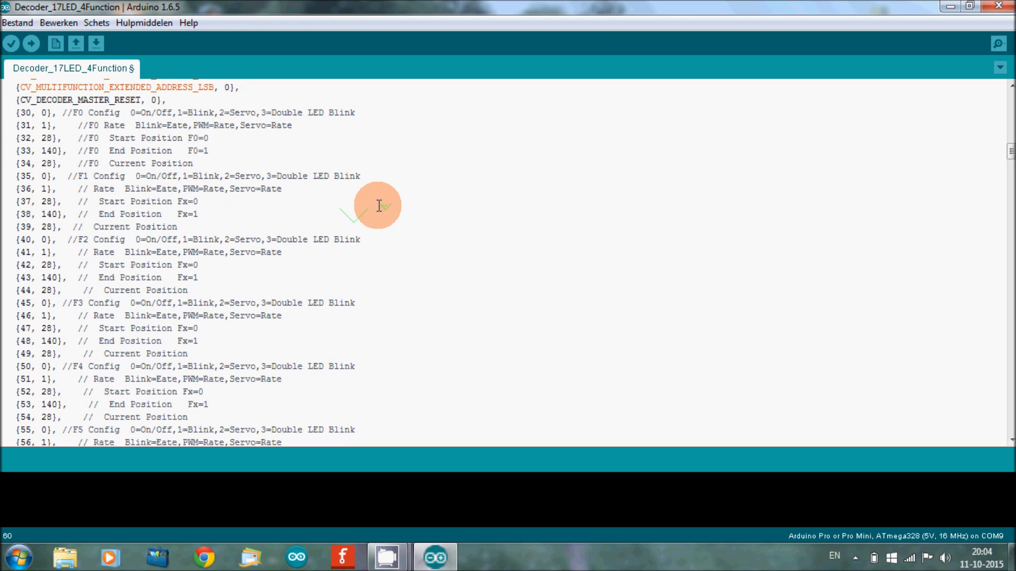
scroll(down, 3)
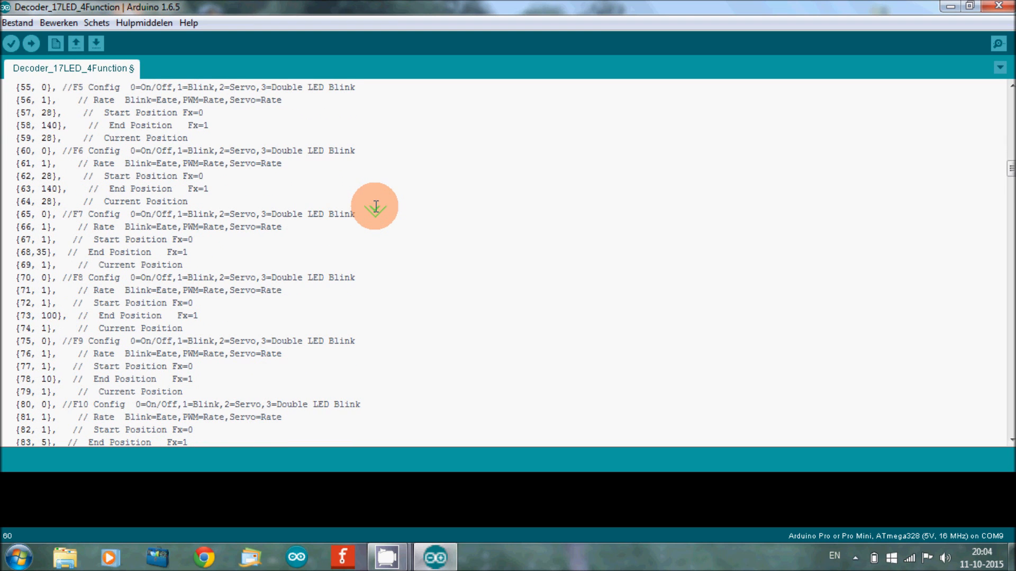
scroll(down, 3)
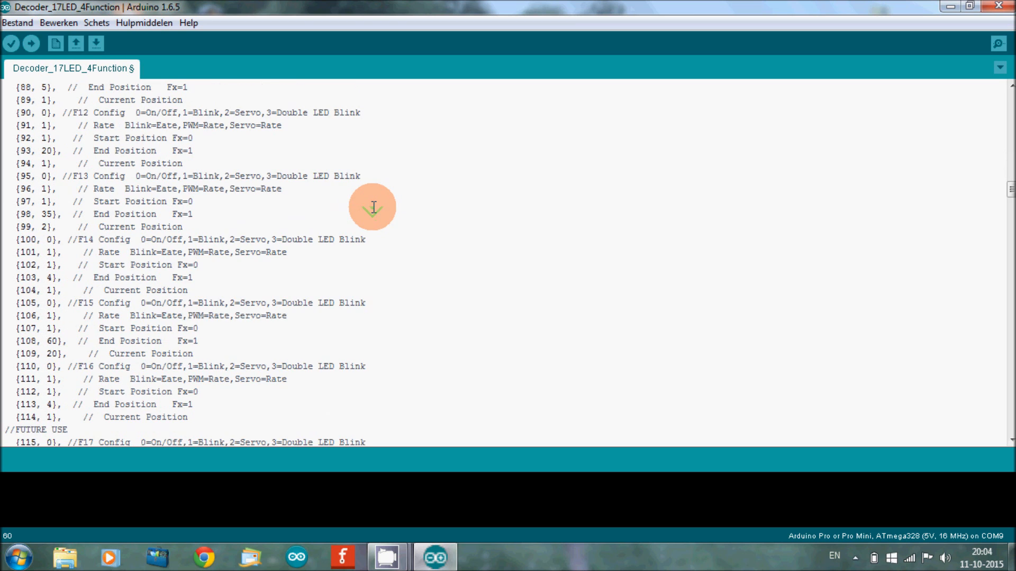
scroll(down, 3)
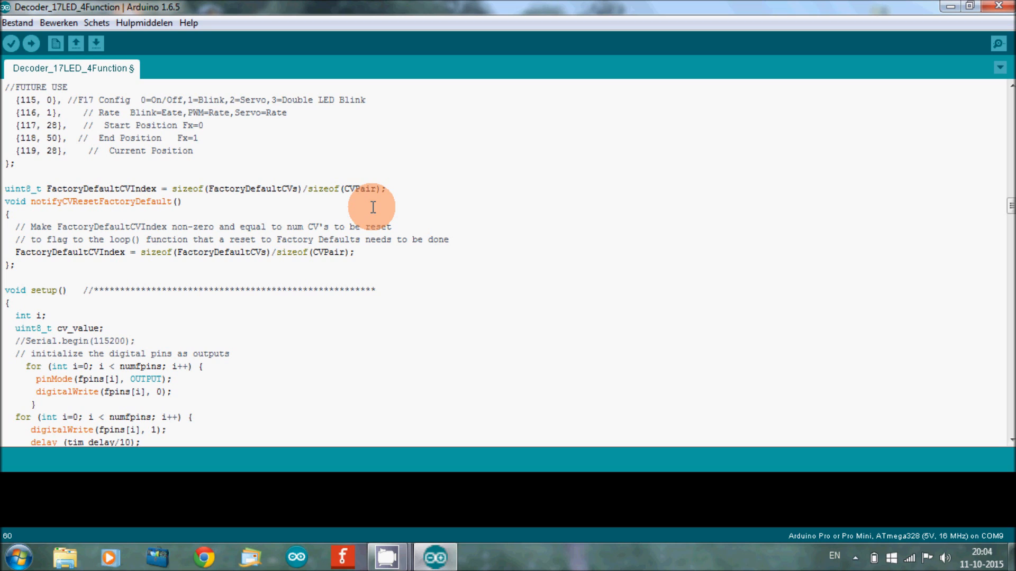
mouse_move(355, 216)
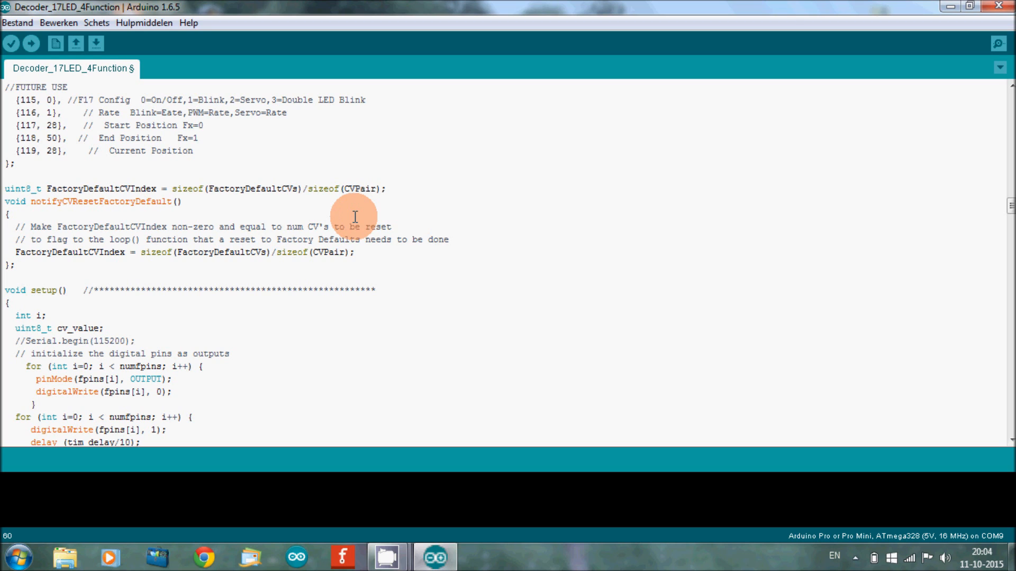
scroll(down, 3)
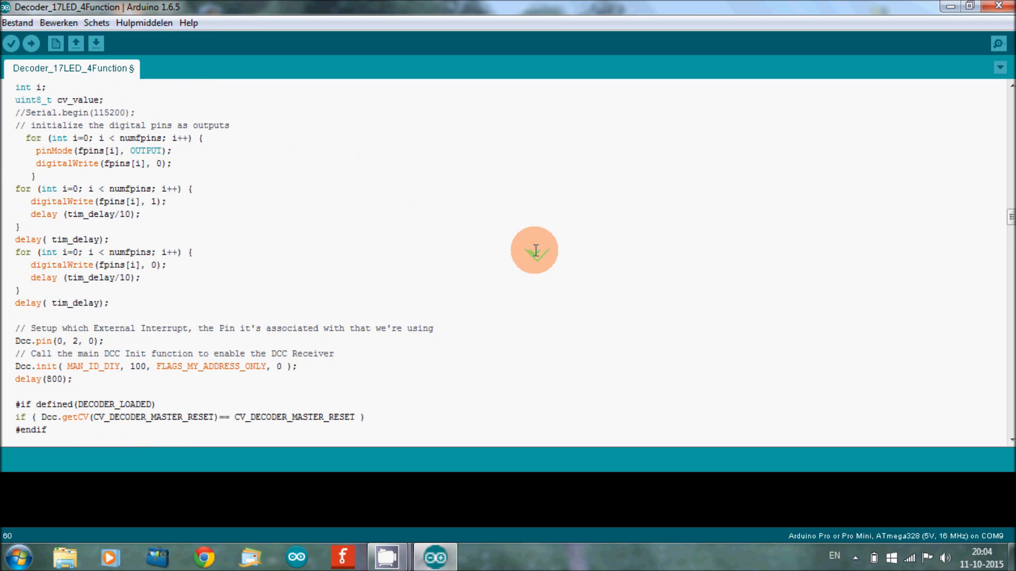
scroll(down, 3)
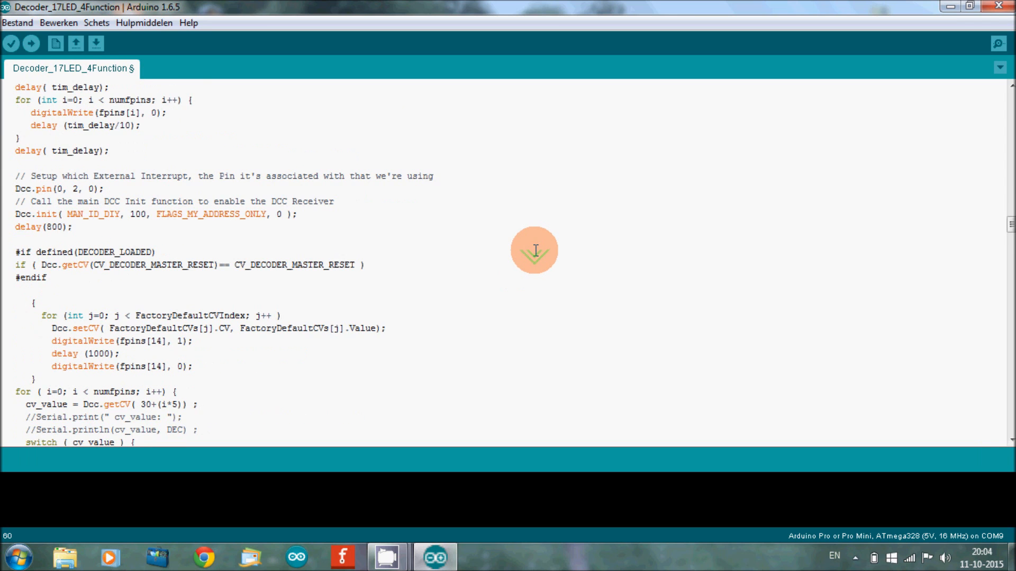
scroll(down, 3)
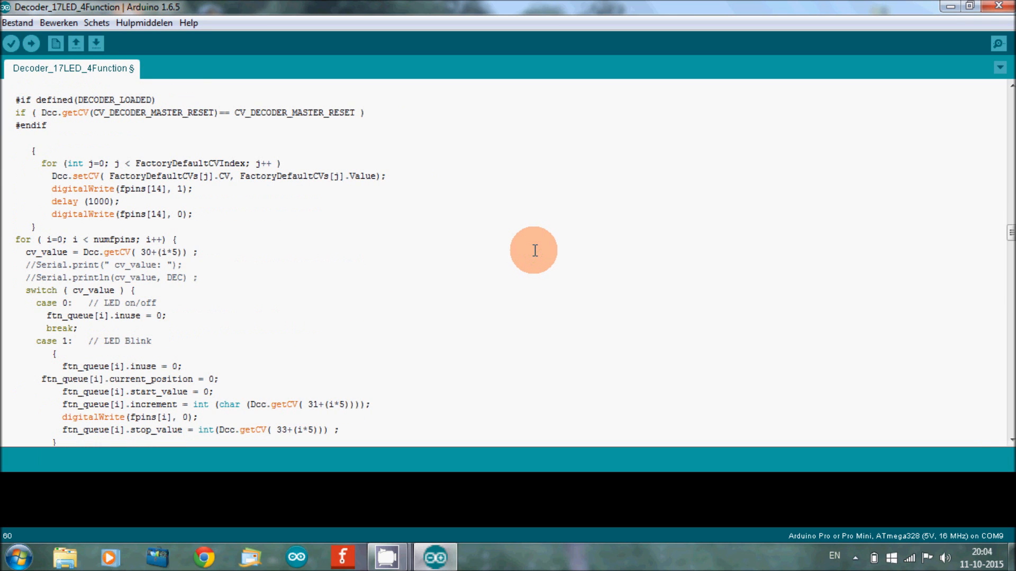
mouse_move(547, 247)
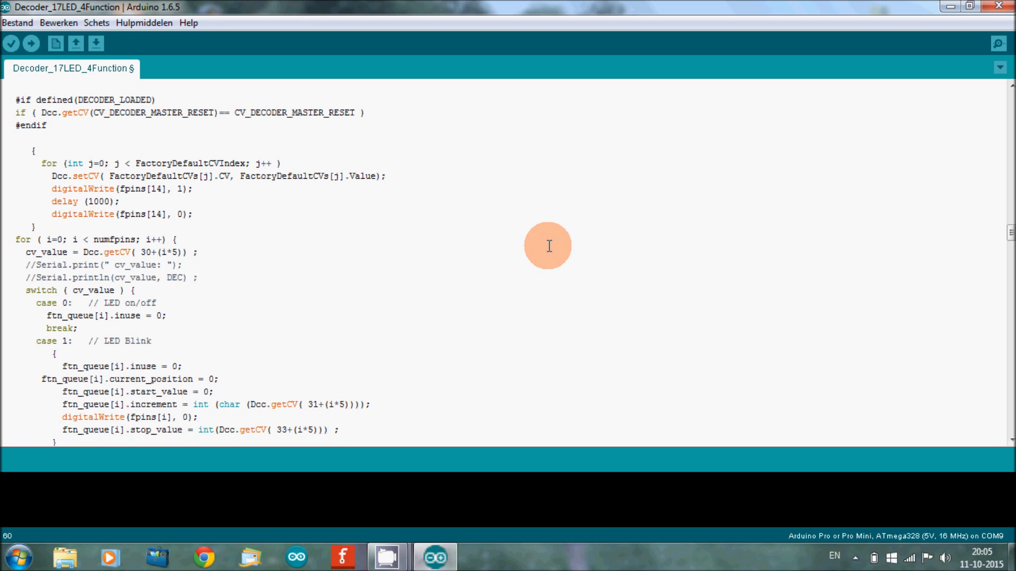
mouse_move(543, 243)
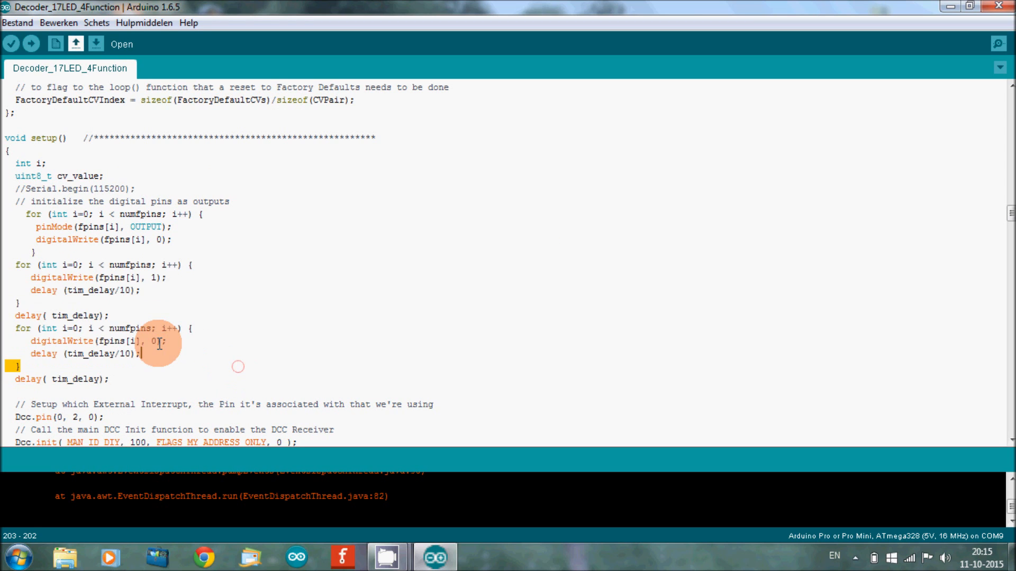
Step: Delete both LED for-loops with their delay(tim_delay) lines from setup()
click(16, 265)
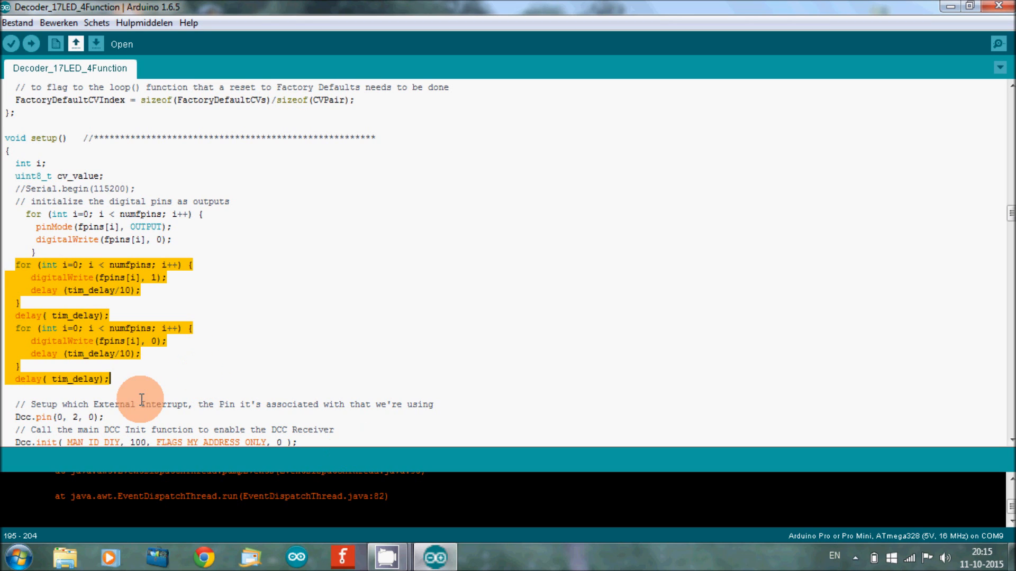
mouse_move(39, 305)
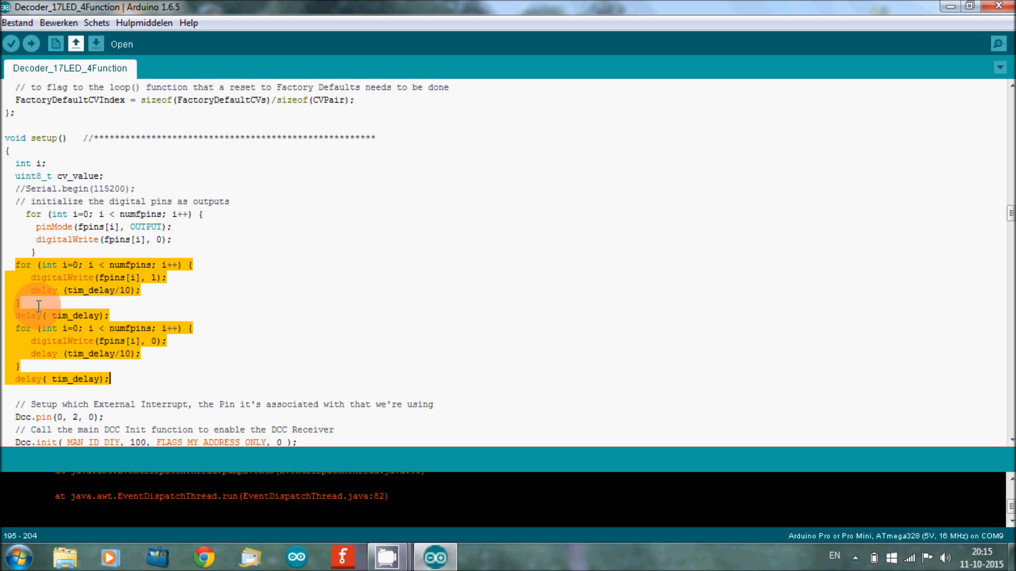
key(Delete)
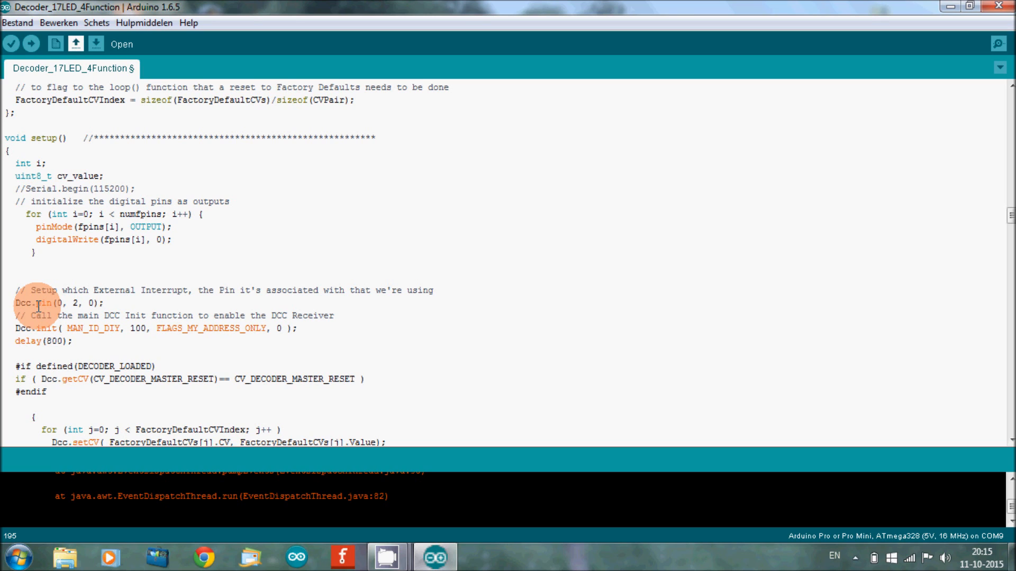
click(16, 263)
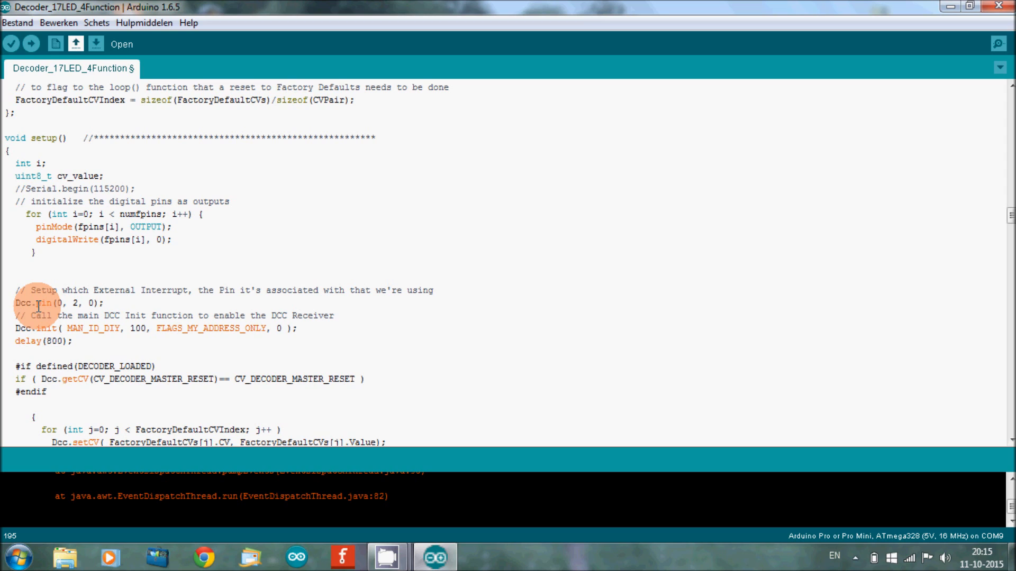
click(16, 264)
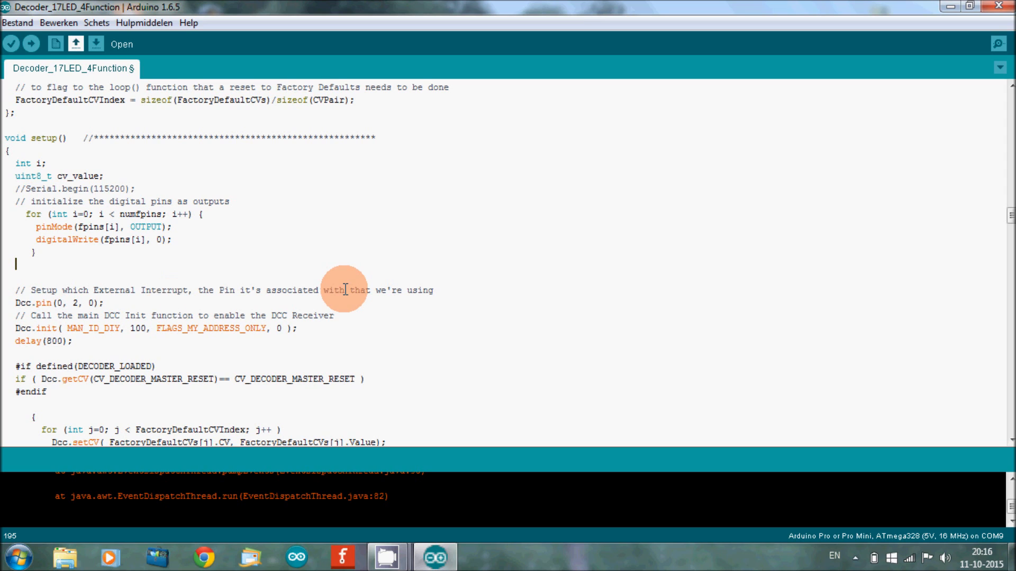
Step: Scroll from setup() up to the {30, 0} F0 Config line of FactoryDefaultCVs
scroll(down, 3)
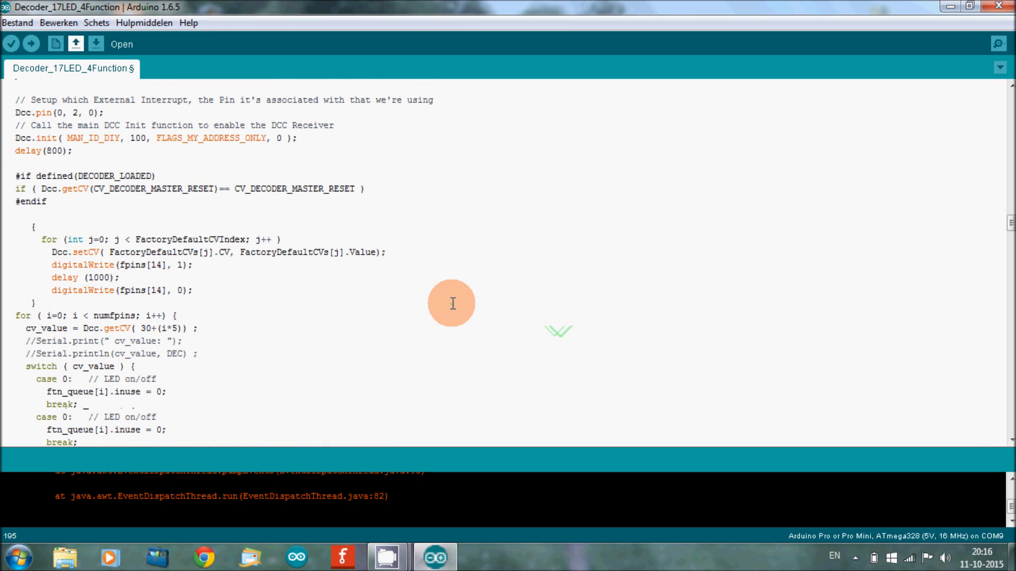
scroll(down, 3)
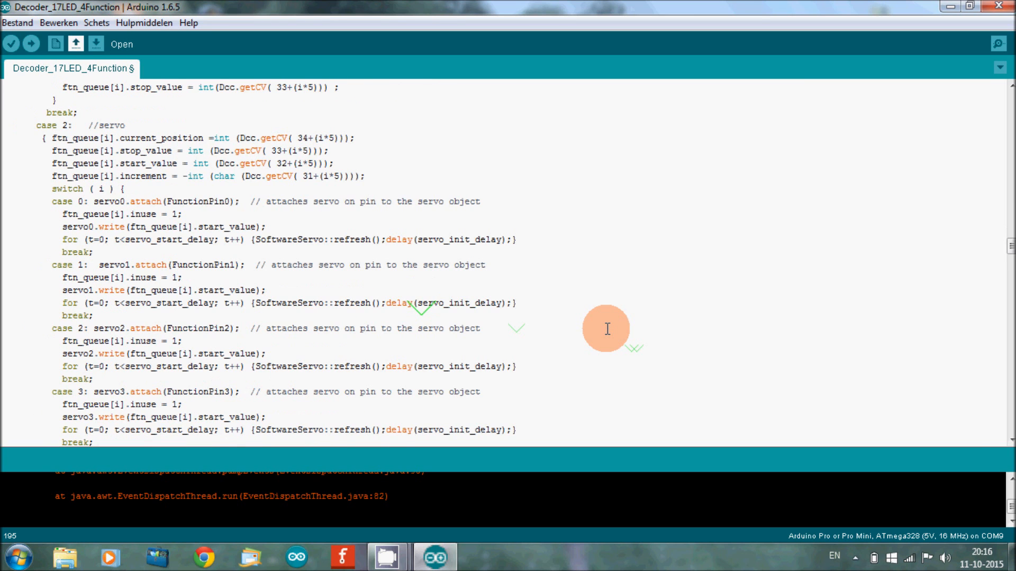
scroll(up, 3)
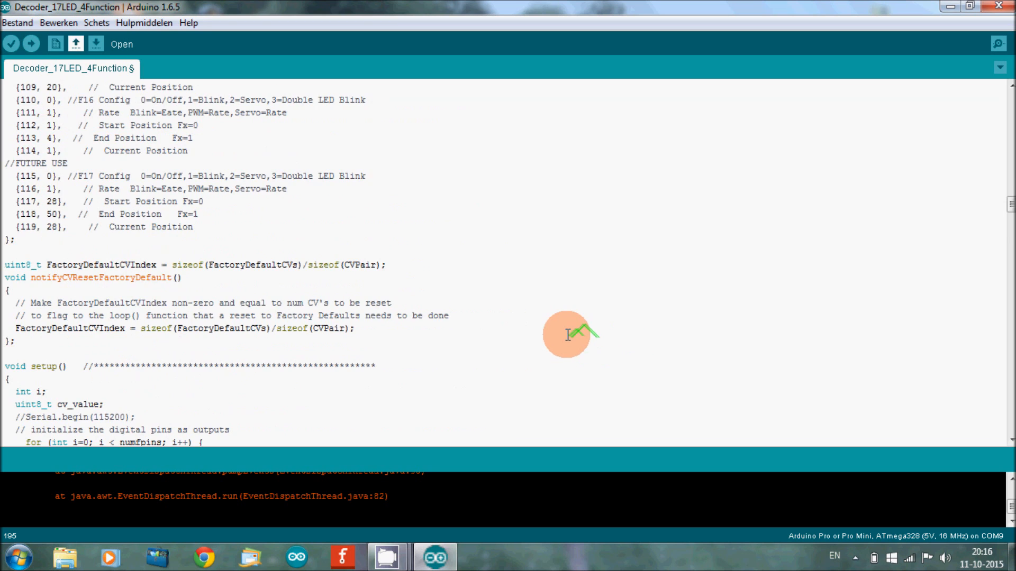
scroll(up, 3)
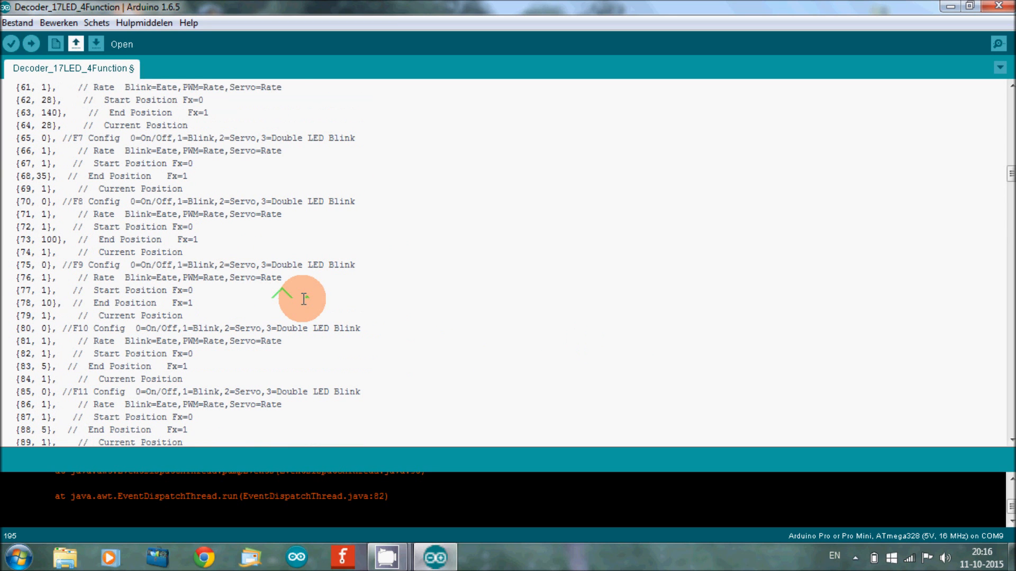
scroll(up, 3)
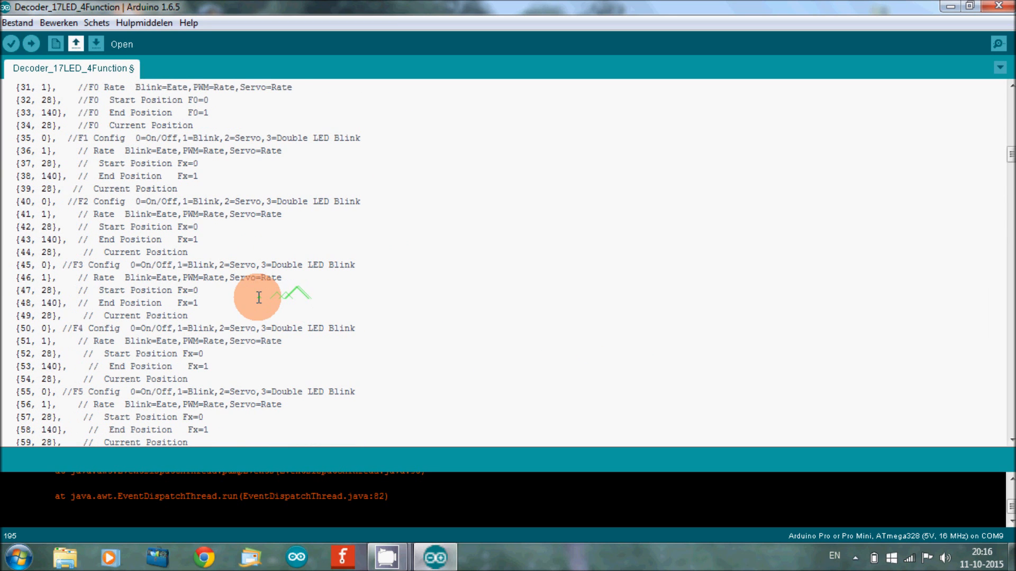
scroll(up, 3)
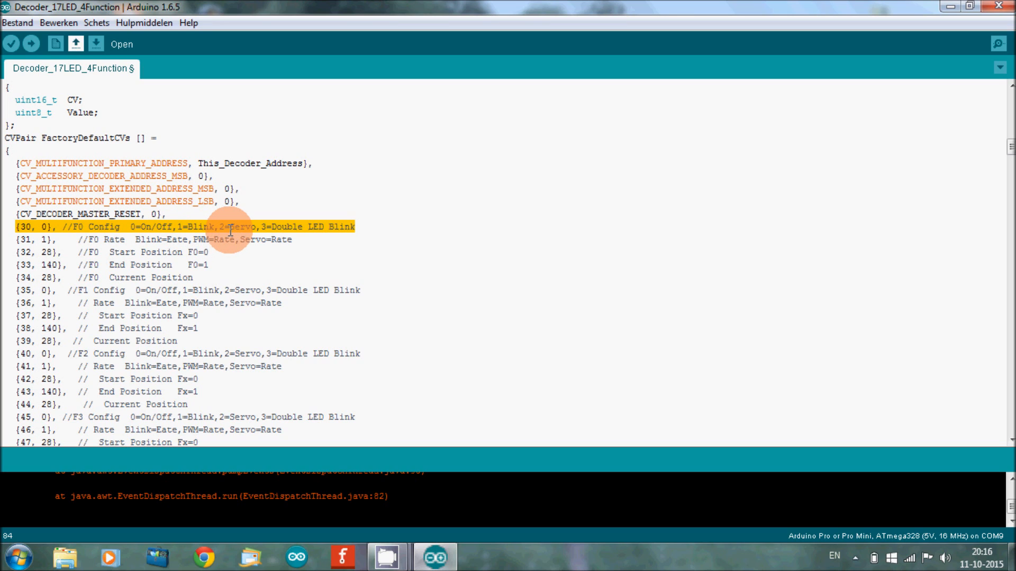
mouse_move(283, 226)
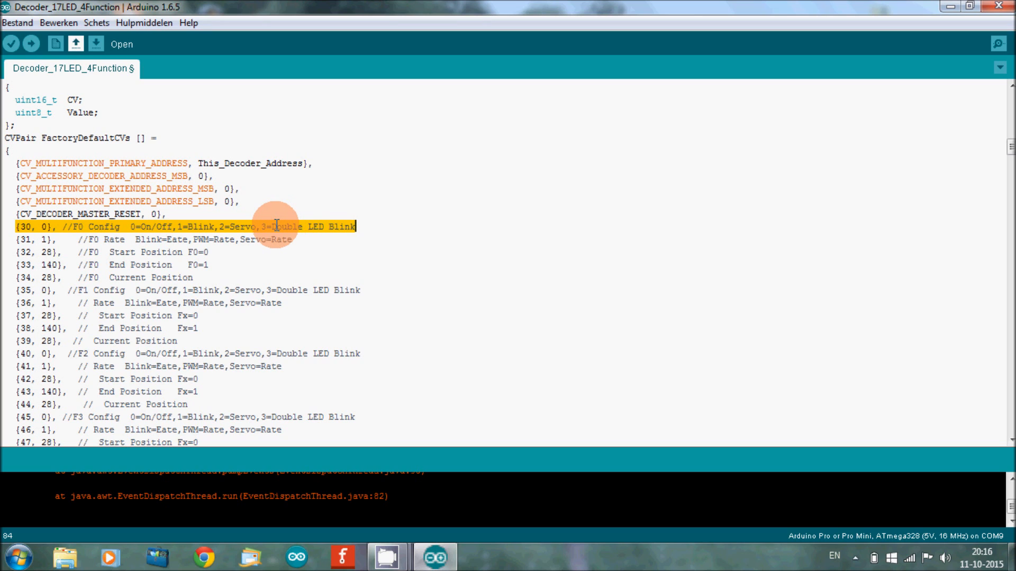
mouse_move(235, 275)
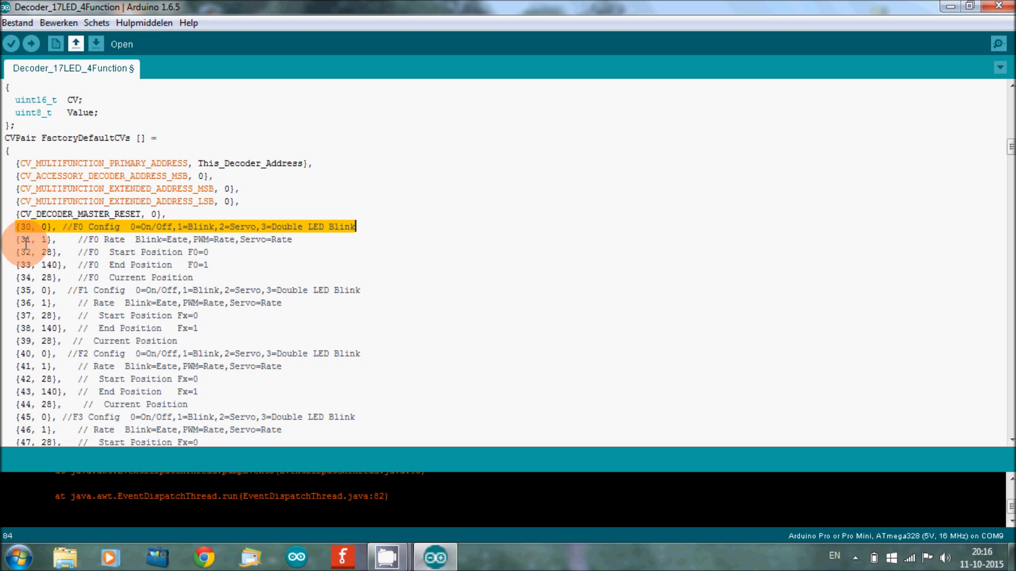
click(245, 241)
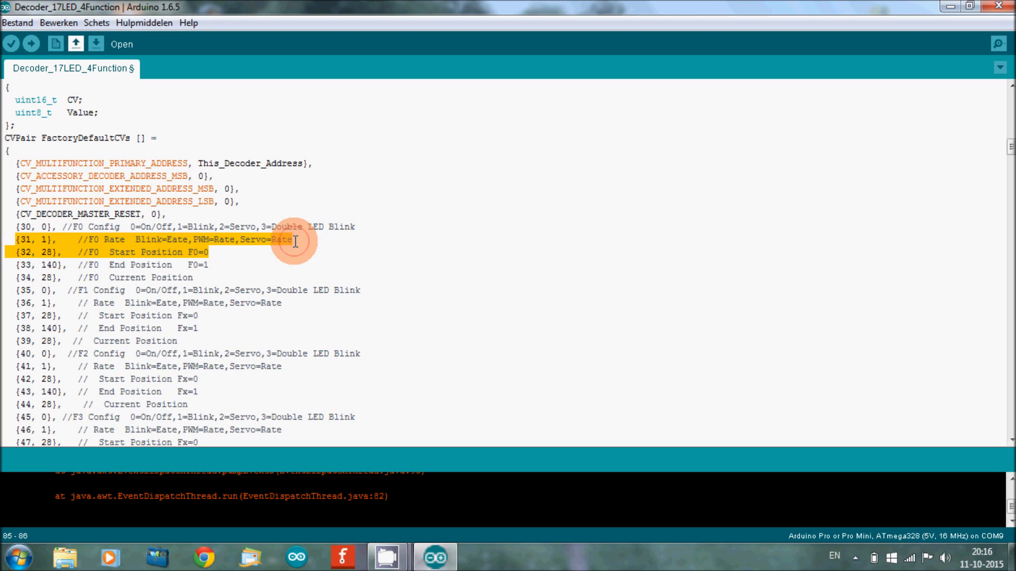
click(19, 239)
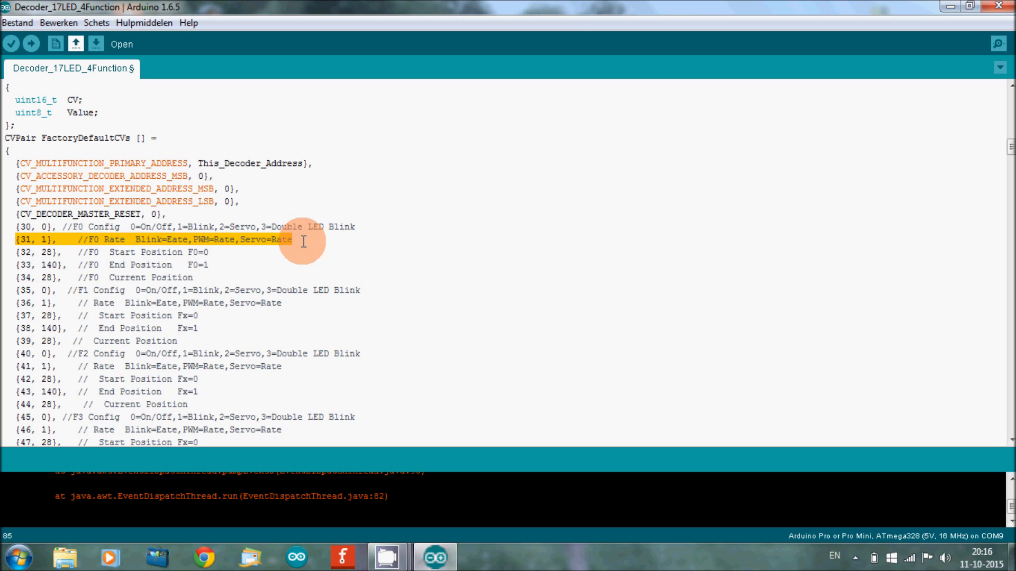
mouse_move(281, 250)
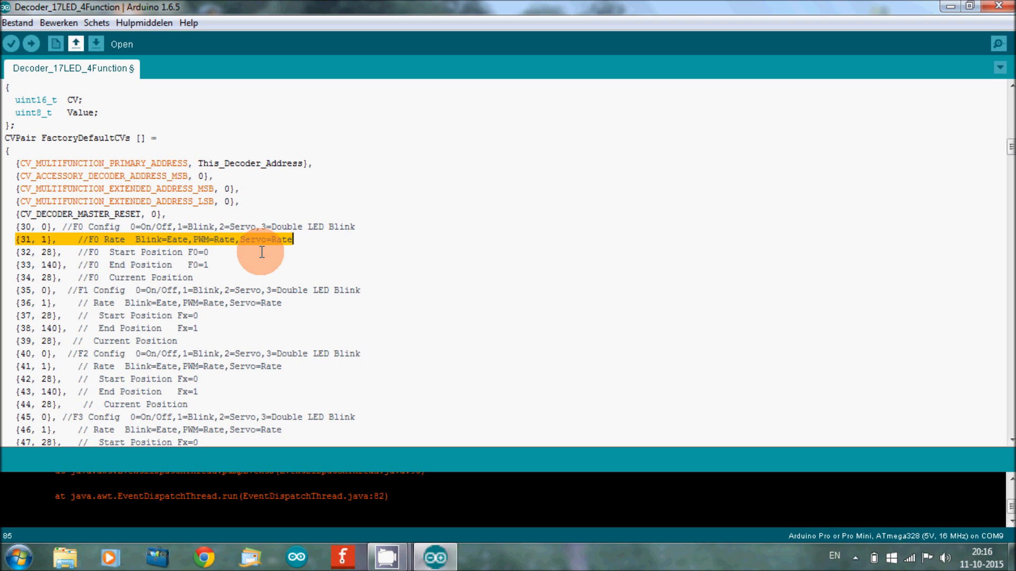
mouse_move(68, 252)
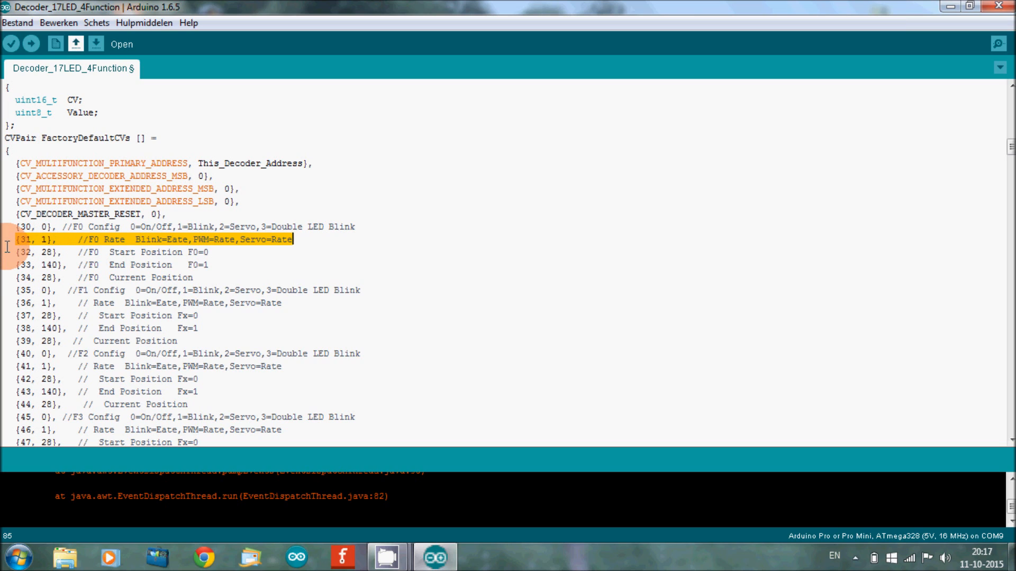
click(144, 252)
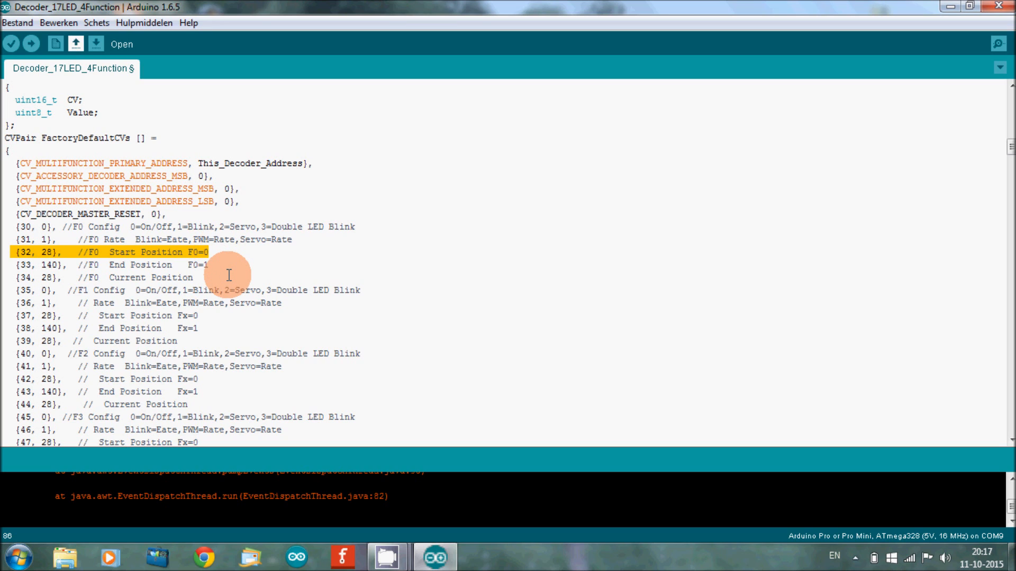
mouse_move(98, 276)
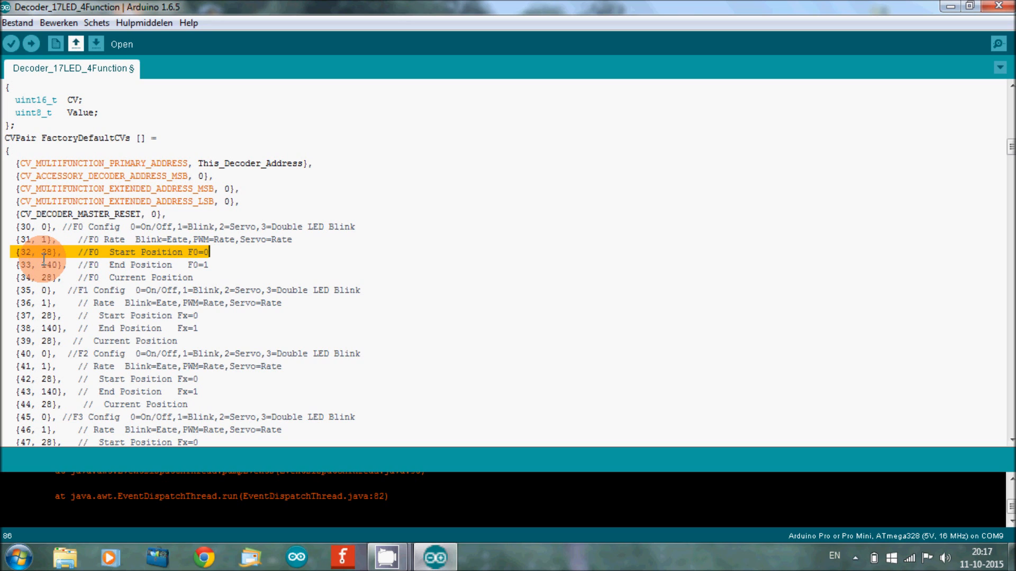
click(25, 265)
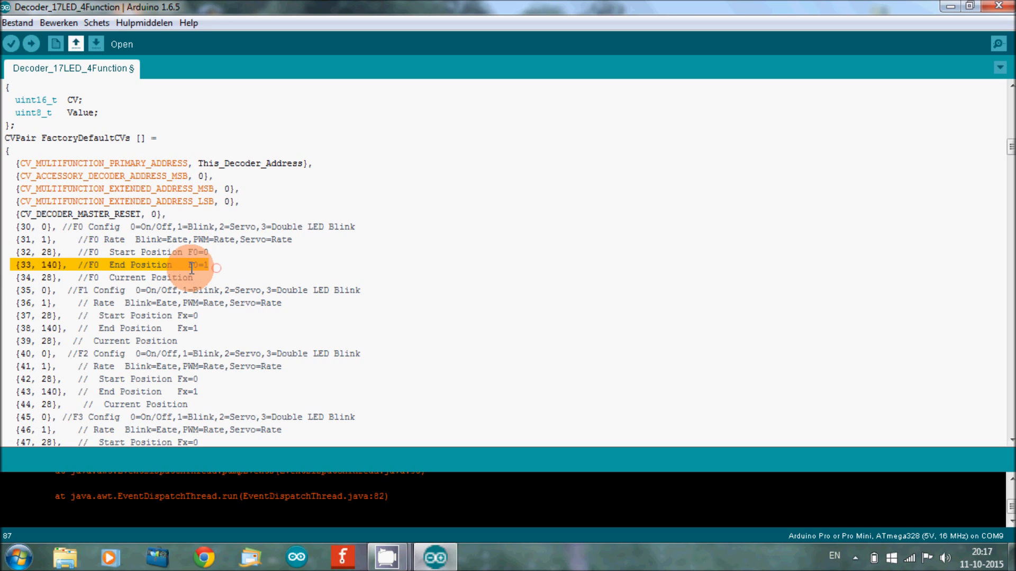
mouse_move(209, 266)
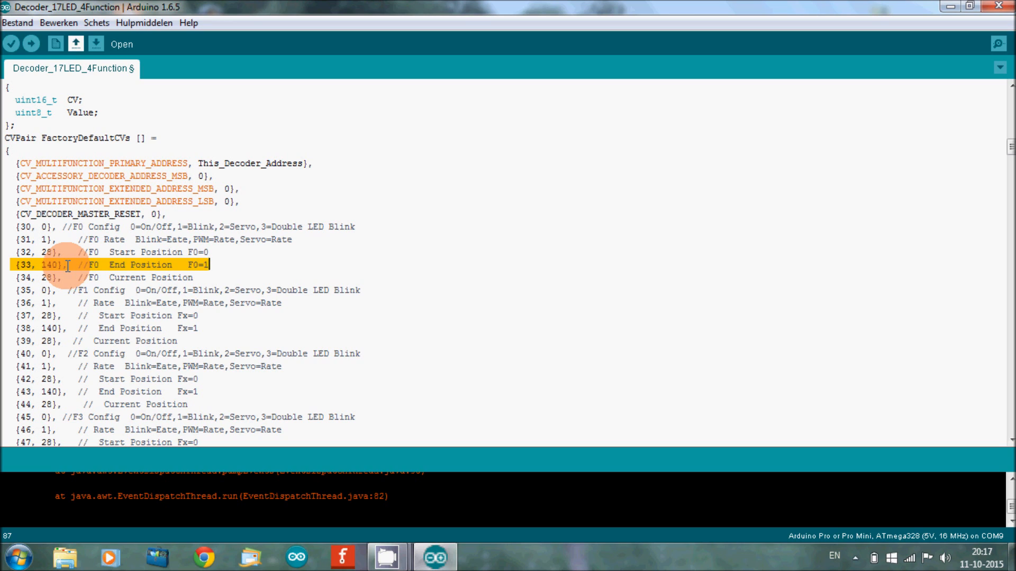
mouse_move(29, 305)
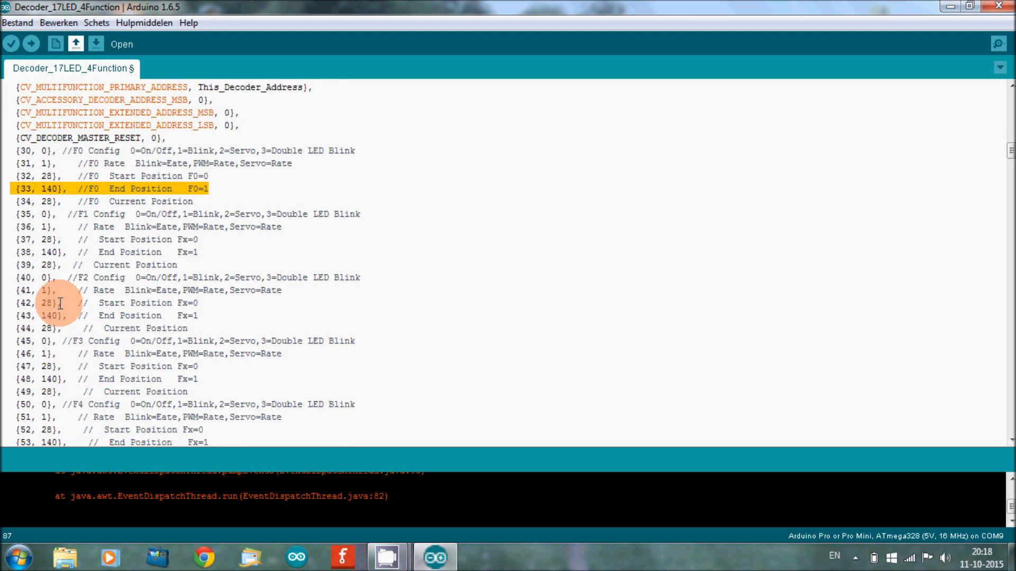
mouse_move(149, 330)
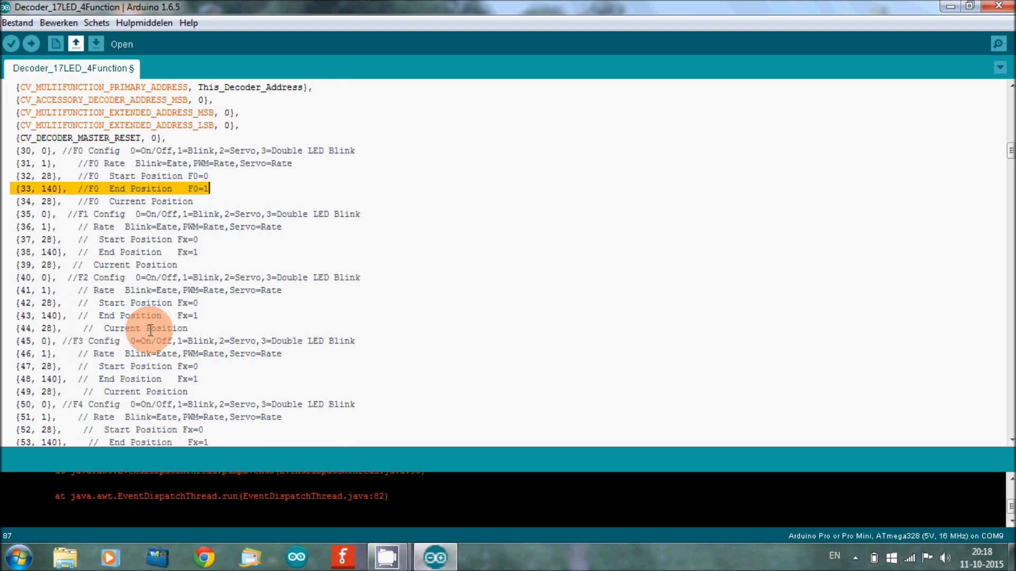
scroll(down, 3)
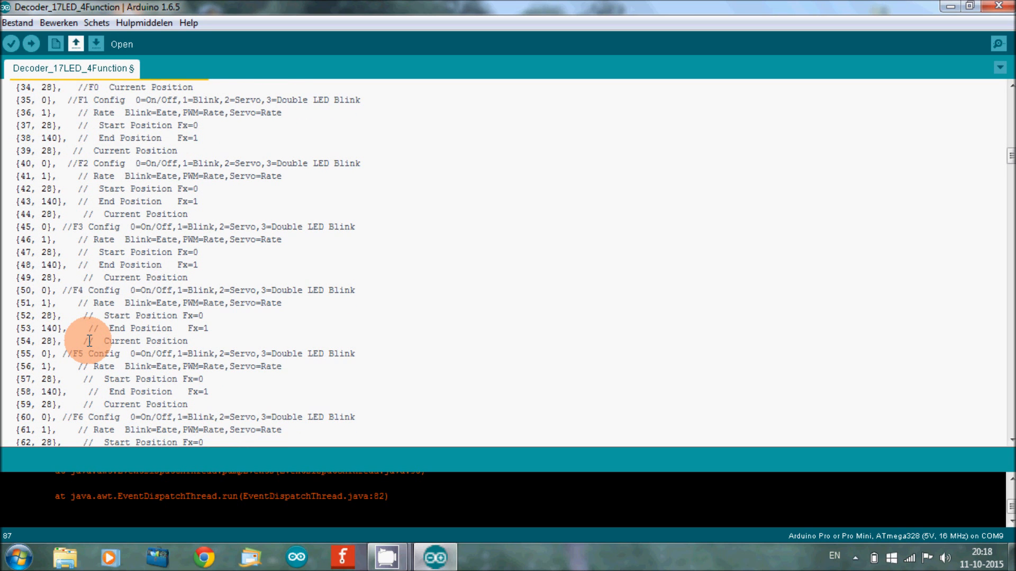
scroll(down, 3)
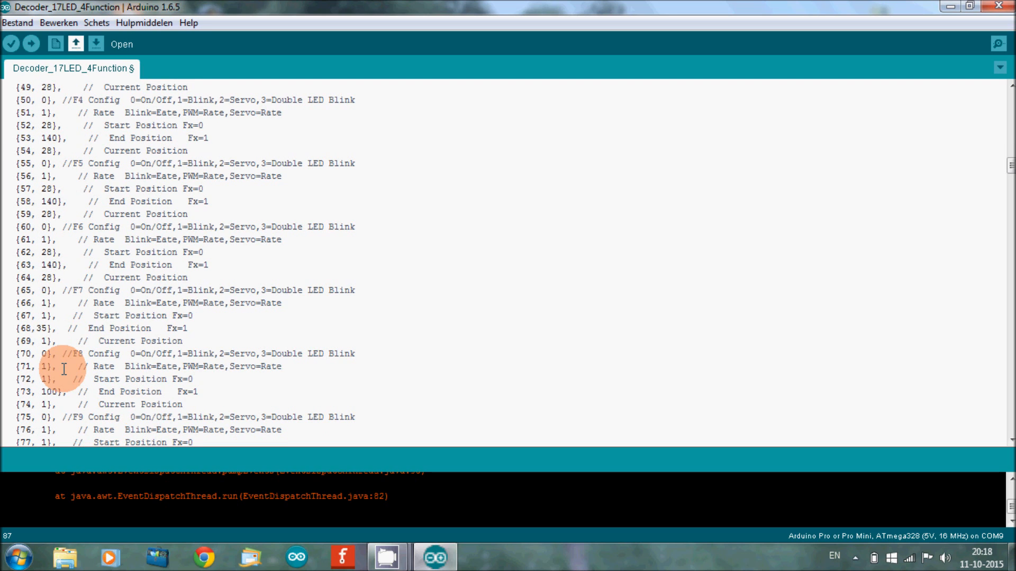
mouse_move(71, 328)
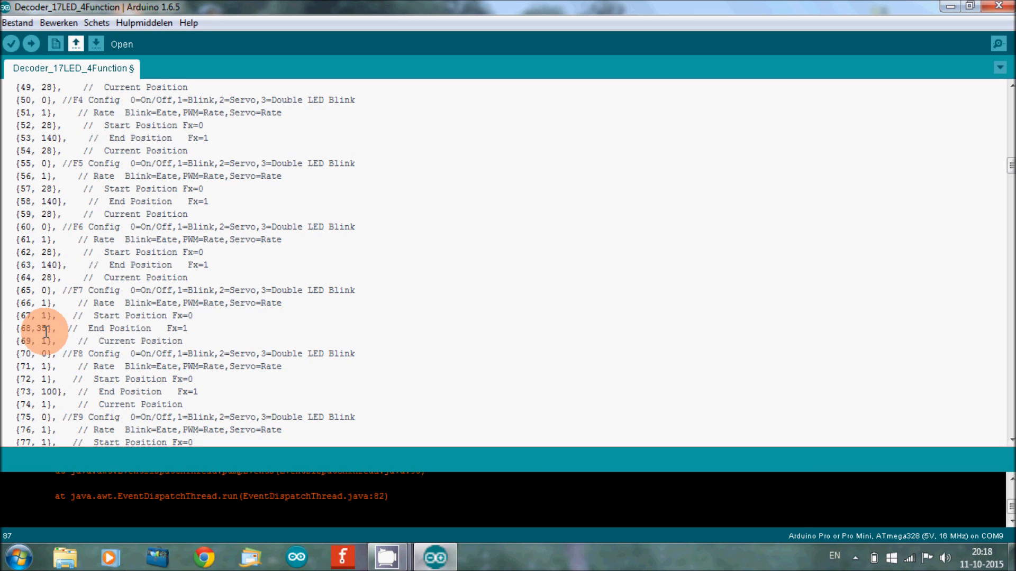
scroll(up, 3)
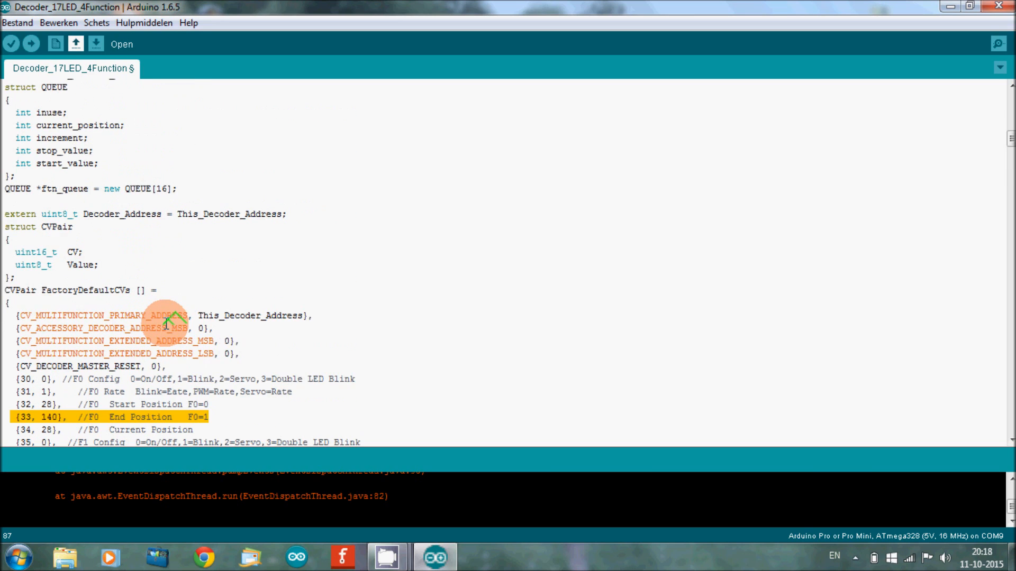
scroll(down, 3)
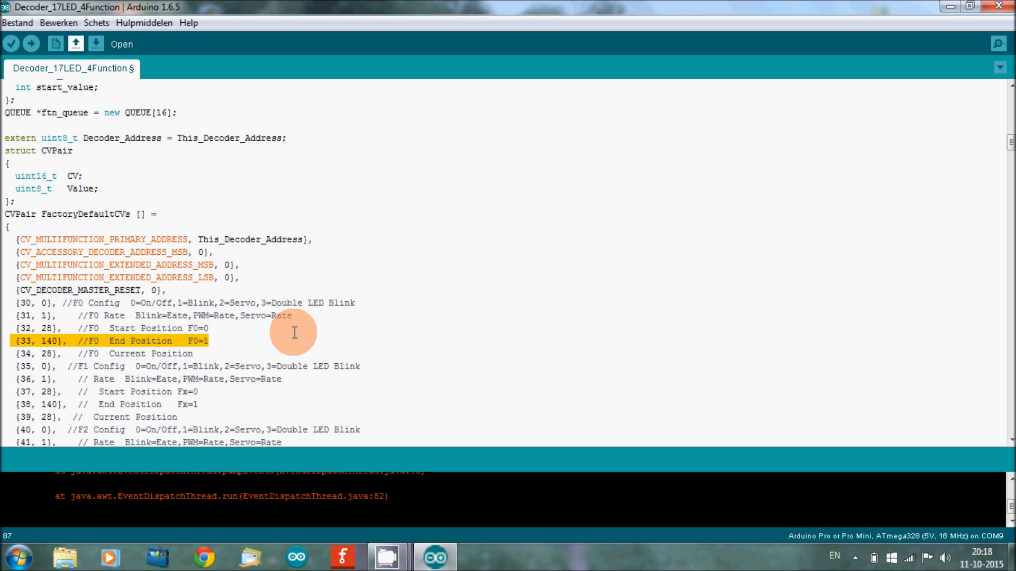
mouse_move(243, 306)
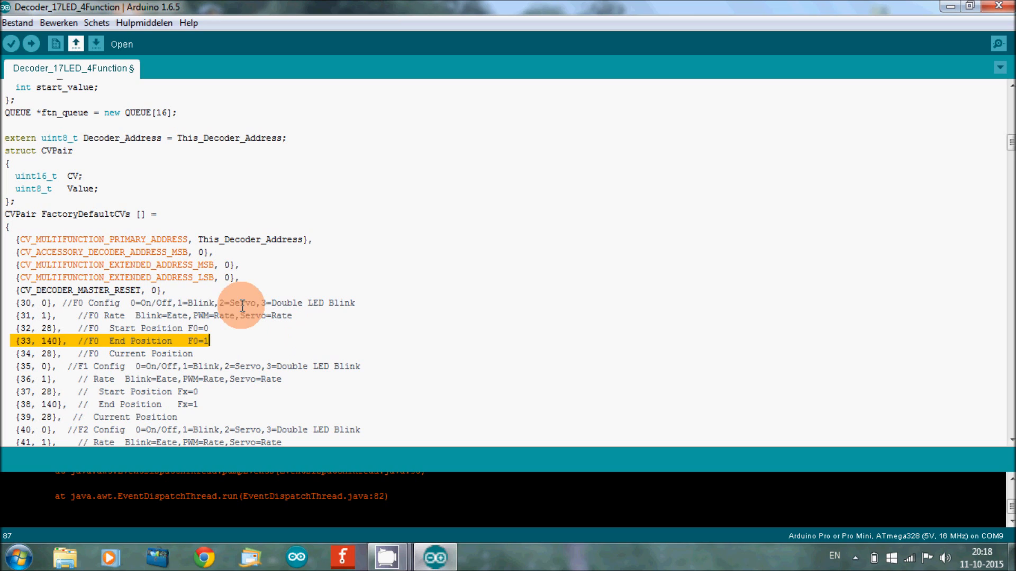
mouse_move(241, 281)
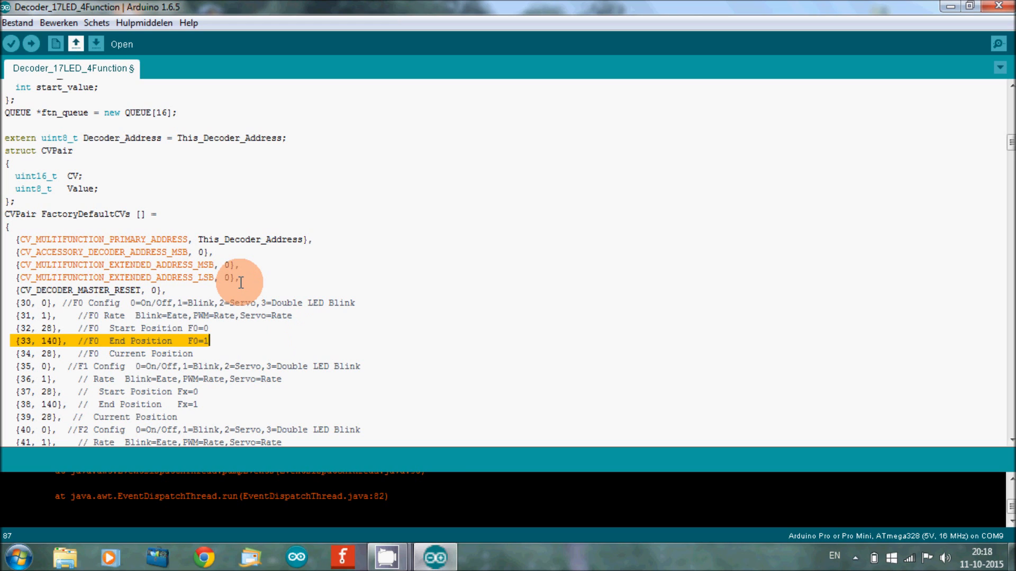